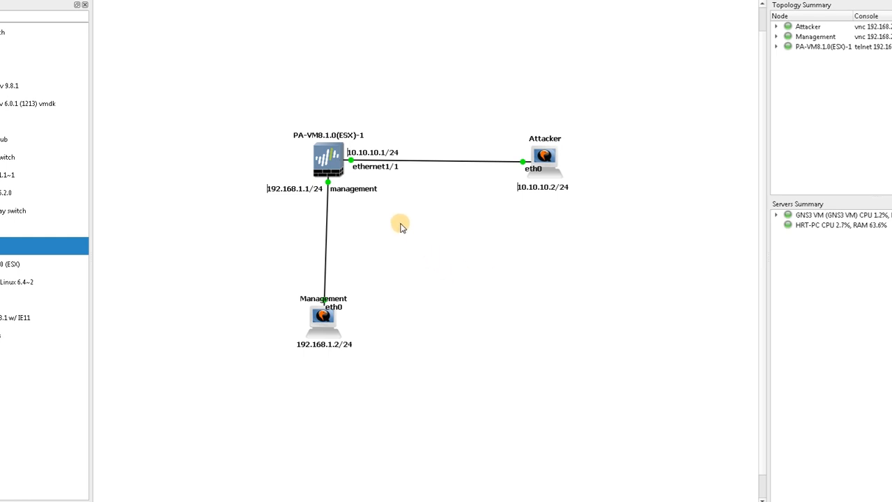
pyautogui.moveTo(413, 177)
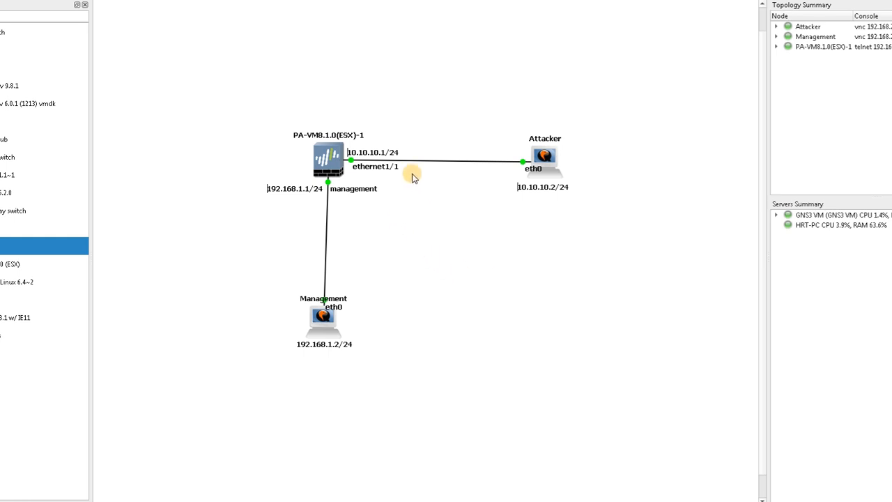
pyautogui.moveTo(313, 190)
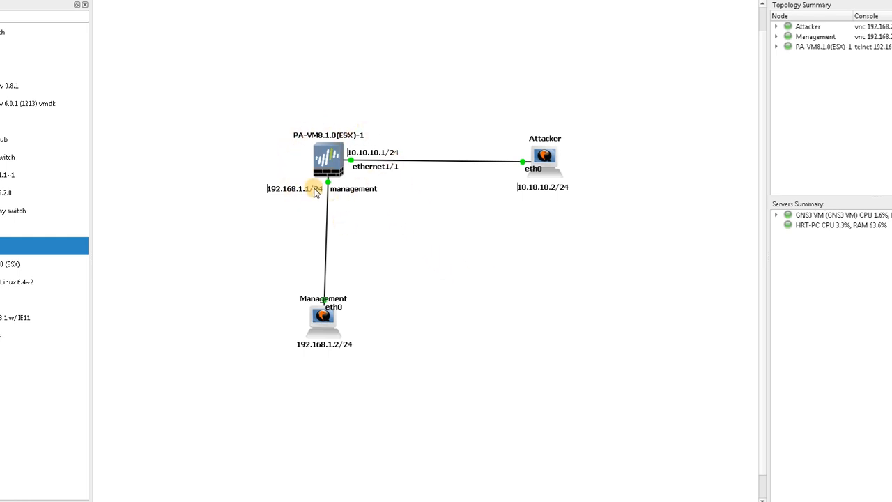
pyautogui.moveTo(315, 199)
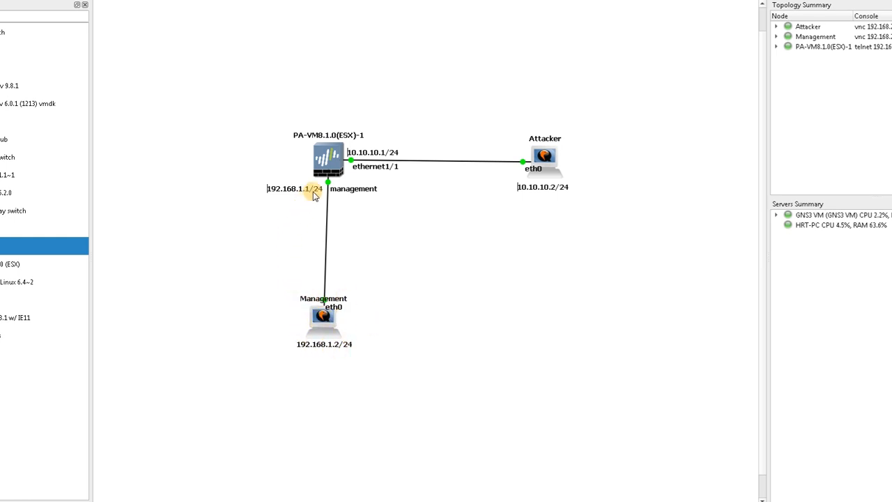
pyautogui.moveTo(303, 327)
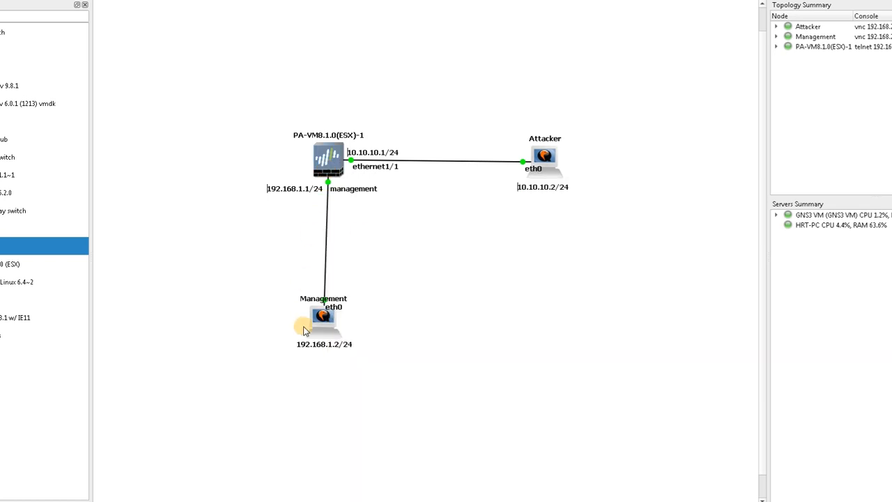
pyautogui.moveTo(588, 182)
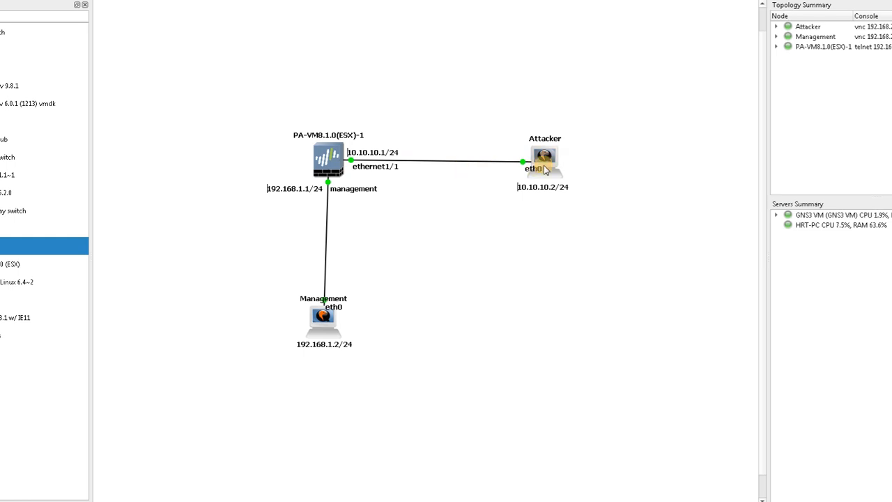
pyautogui.moveTo(544, 159)
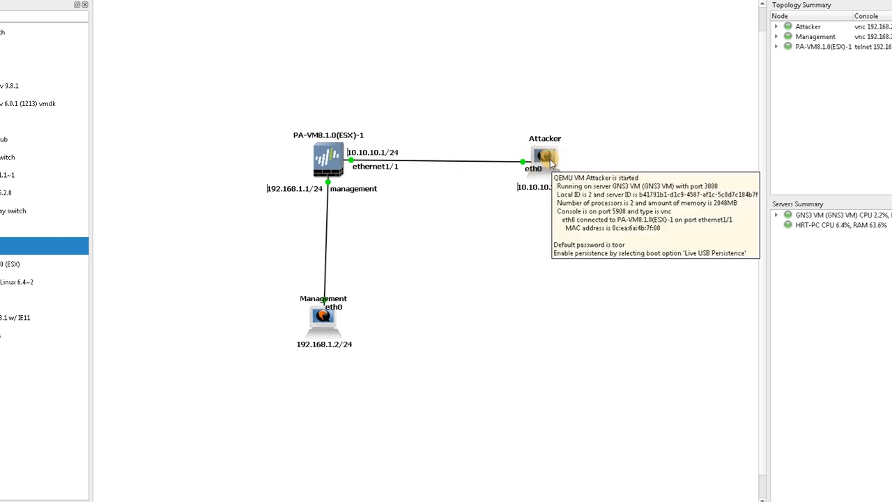
# Step: Open the Attacker node's VNC desktop and unlock the Kali session as root
pyautogui.doubleClick(545, 157)
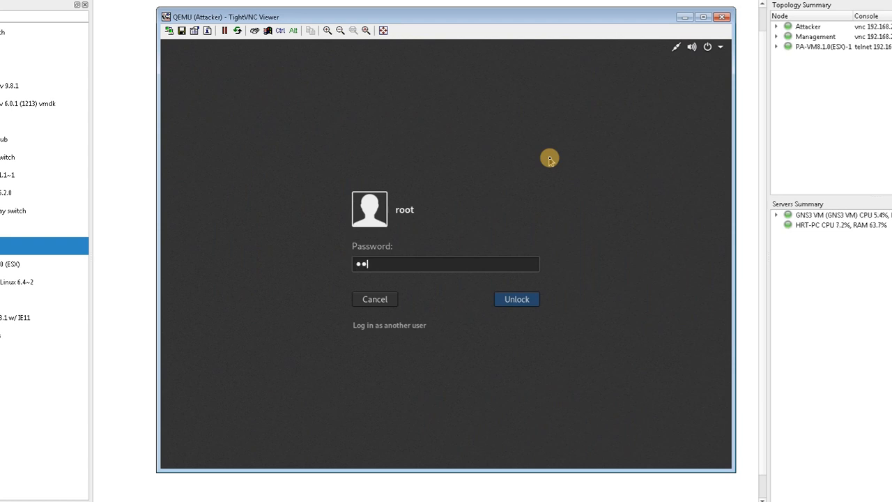
pyautogui.click(516, 298)
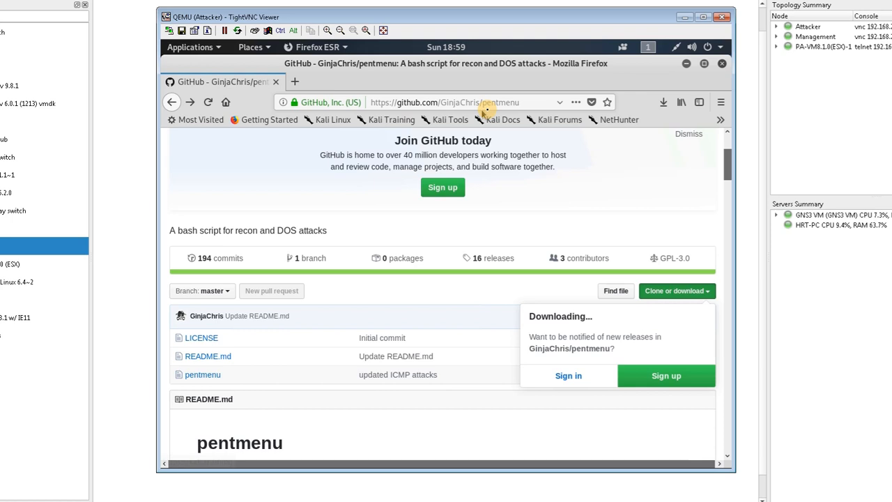
pyautogui.moveTo(515, 162)
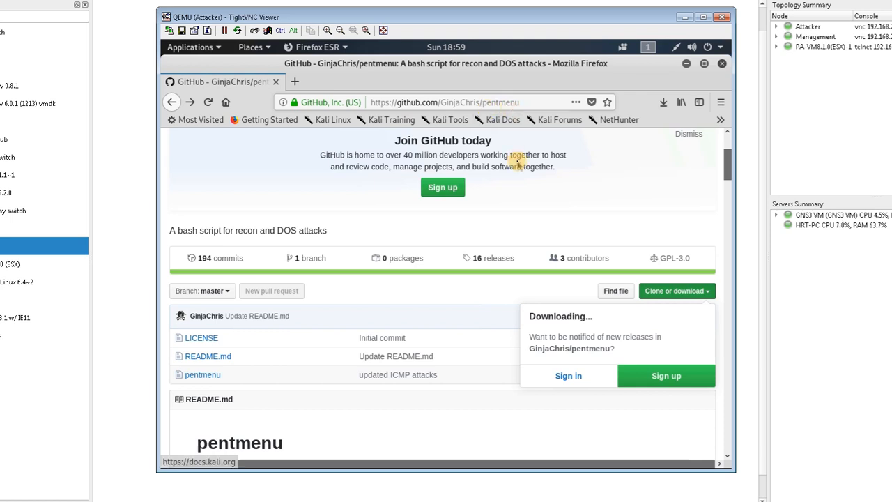
pyautogui.moveTo(703, 68)
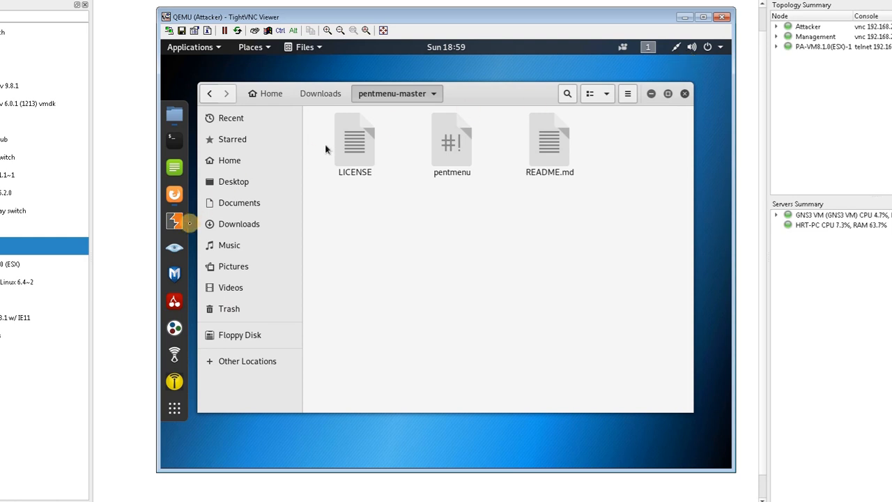
pyautogui.moveTo(175, 139)
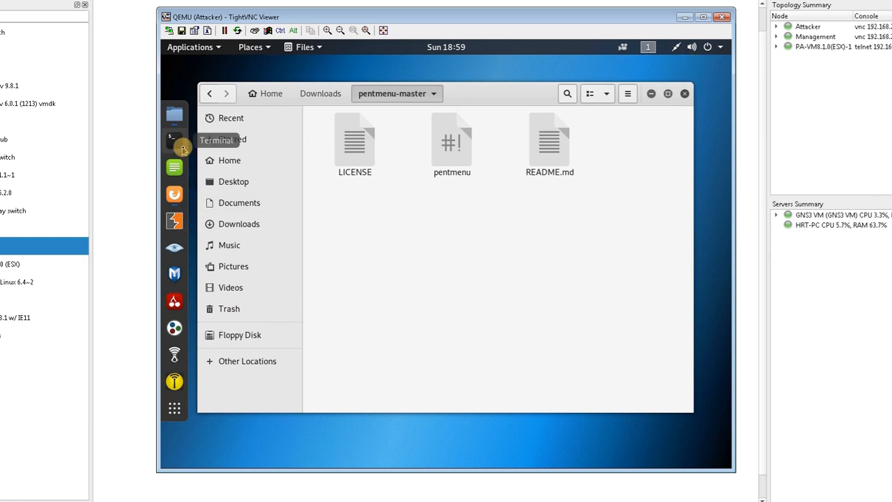
# Step: Open a terminal window, move it aside, and change into the Downloads folder
pyautogui.click(174, 139)
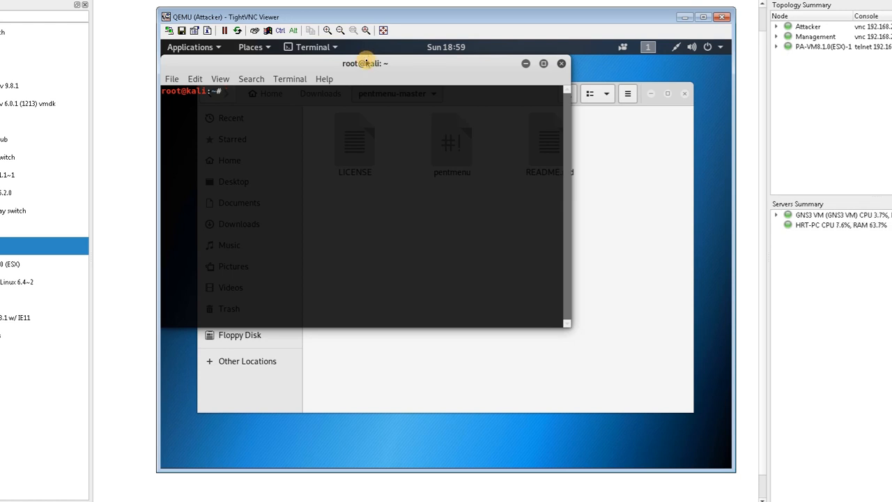
pyautogui.moveTo(366, 64); pyautogui.dragTo(505, 204)
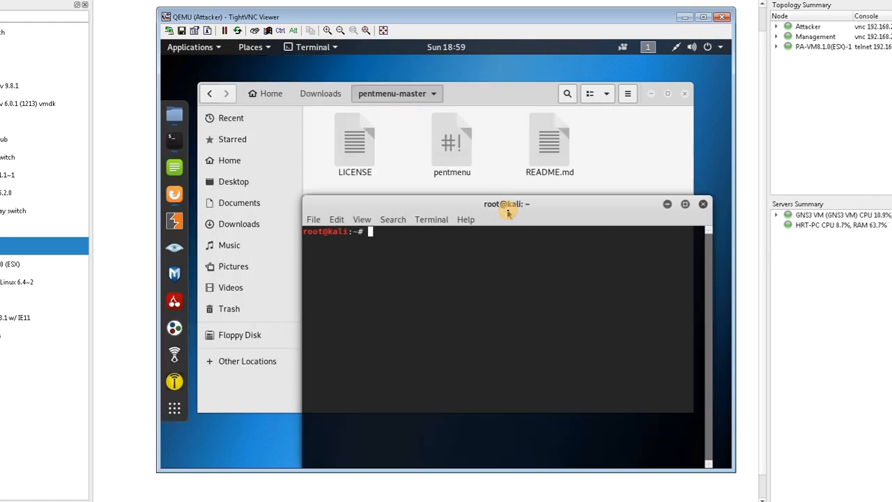
pyautogui.write('cd Downloads/')
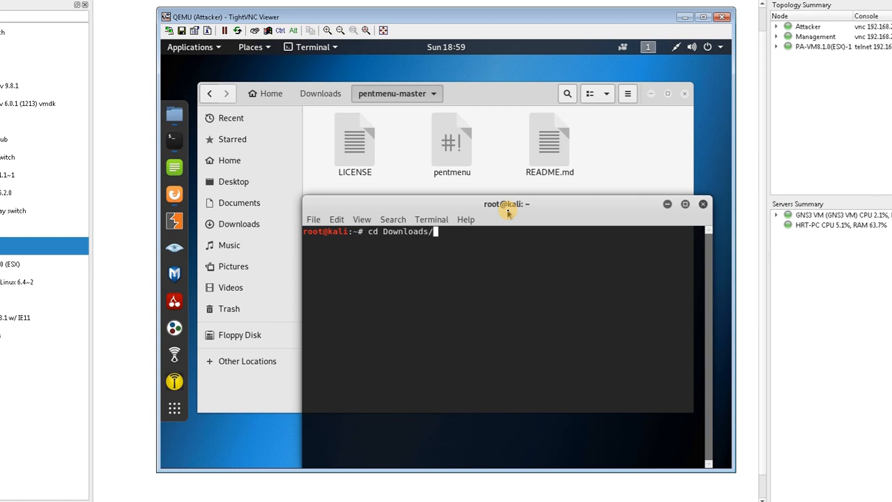
pyautogui.press('Return')
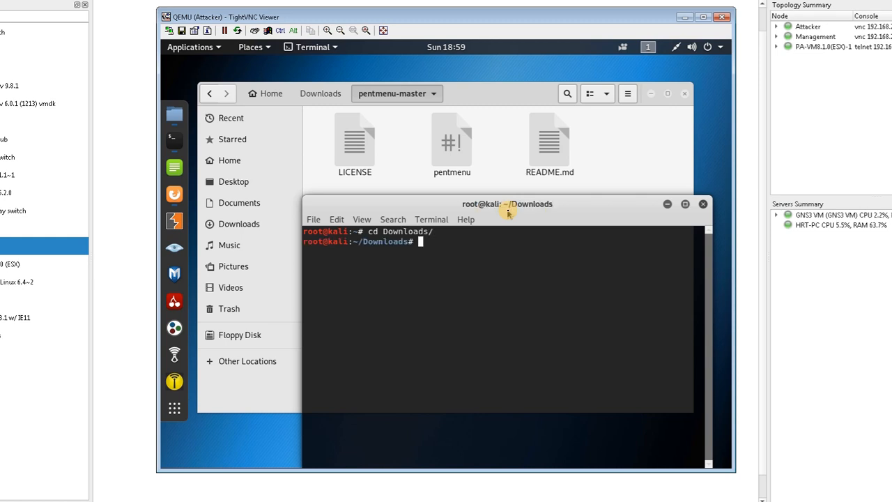
# Step: Give pentmenu-master 777 permissions and move into that folder
pyautogui.write('chmod')
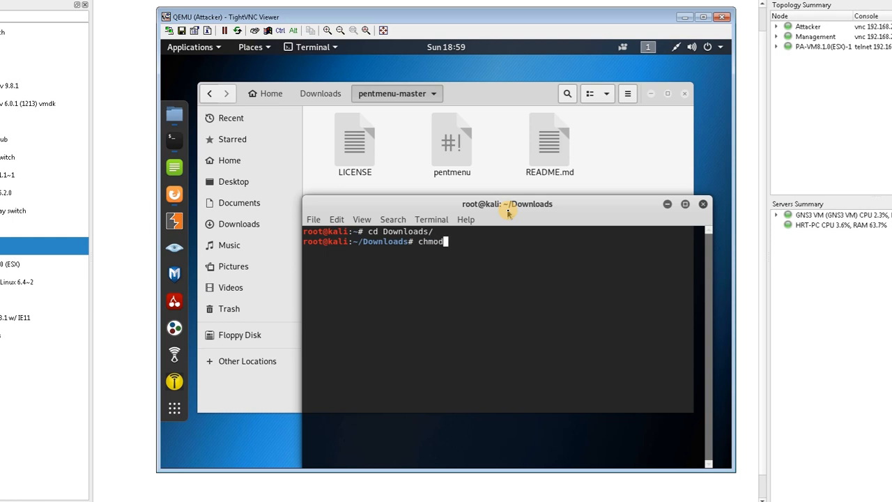
pyautogui.write('777')
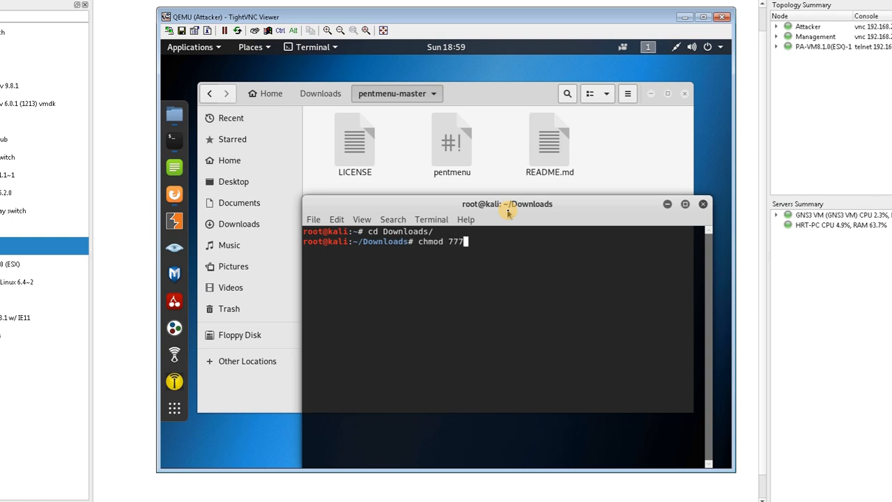
pyautogui.write('pent')
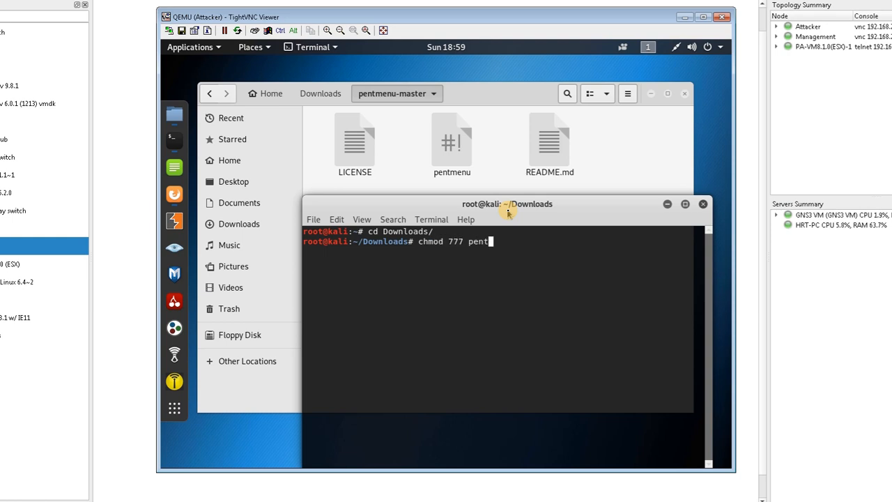
pyautogui.press('Return')
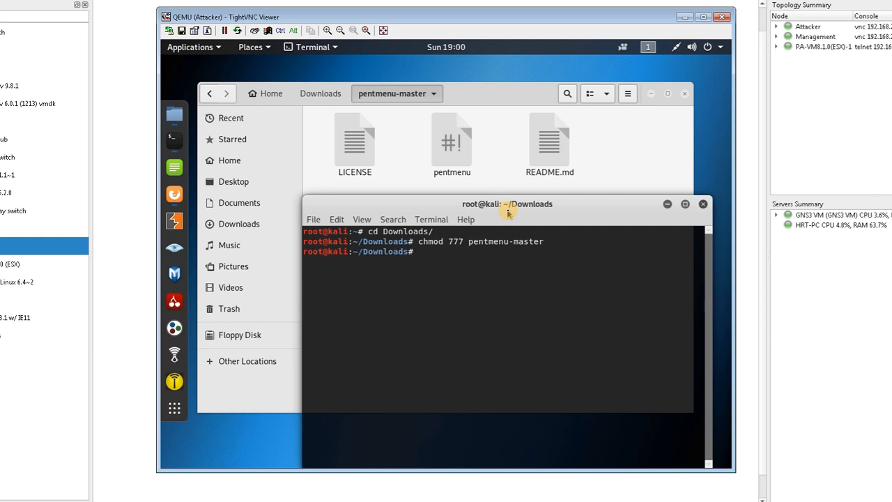
pyautogui.write('cd')
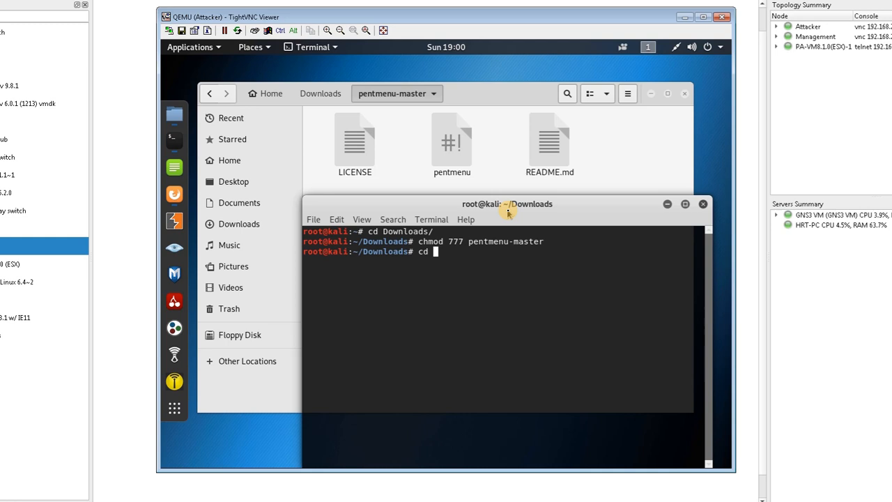
pyautogui.write('pentmenu-master/')
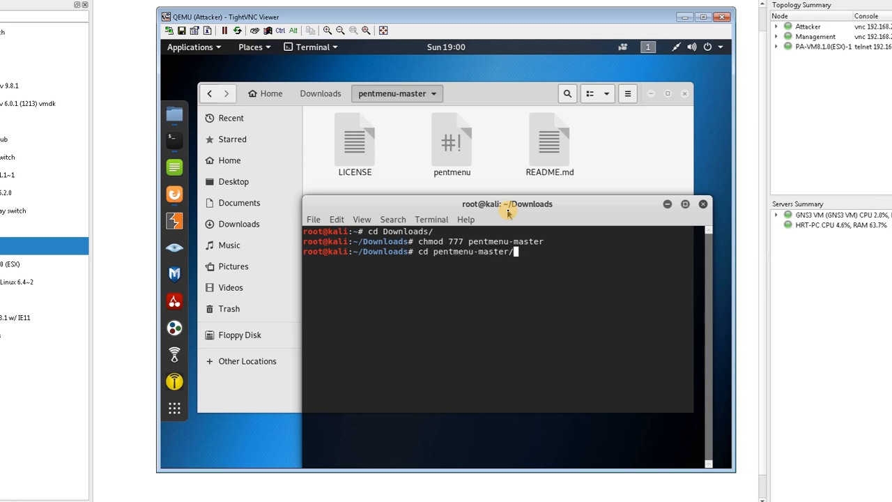
pyautogui.press('Return')
pyautogui.write('ls')
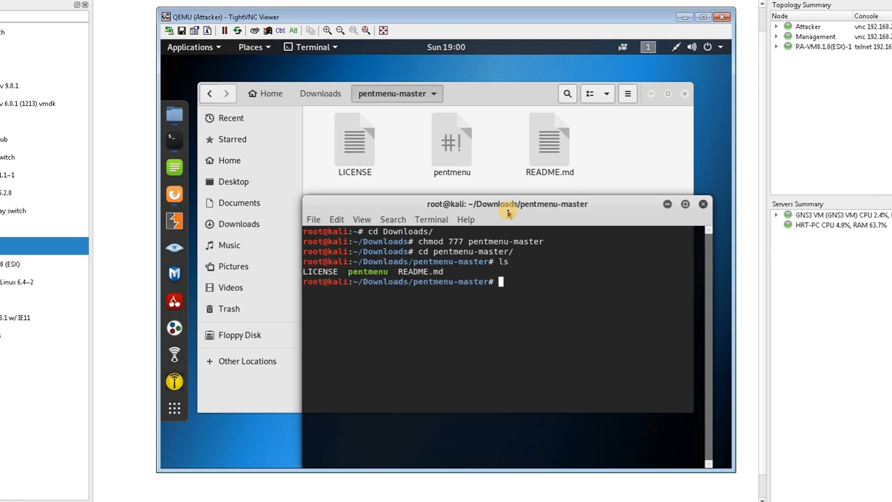
# Step: Launch ./pentmenu, choose DOS (option 2), then UDP Flood (option 7)
pyautogui.write('./pe')
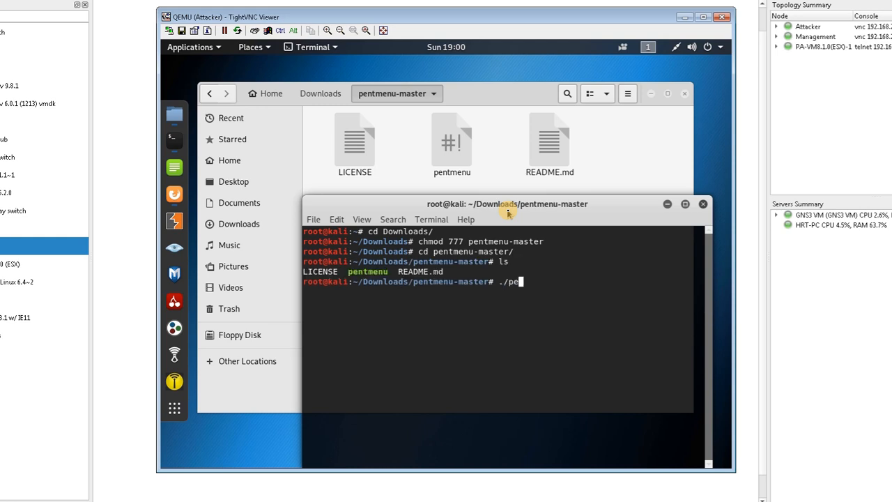
pyautogui.press('Return')
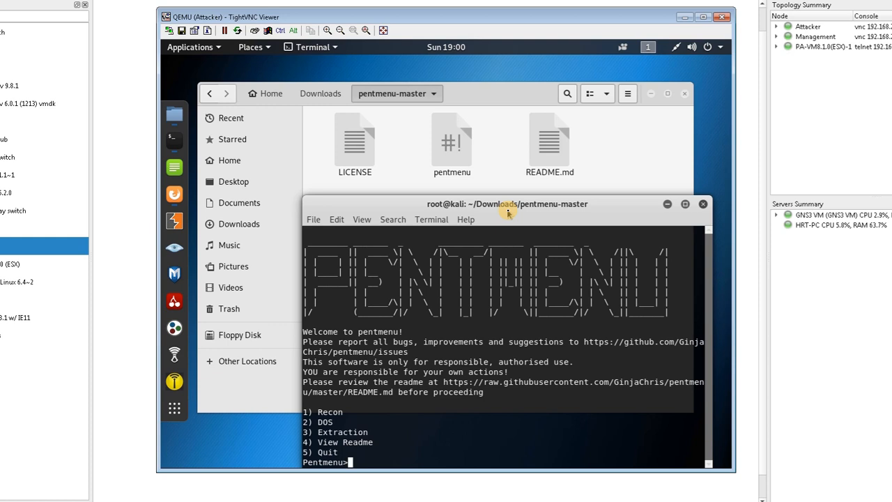
pyautogui.write('2')
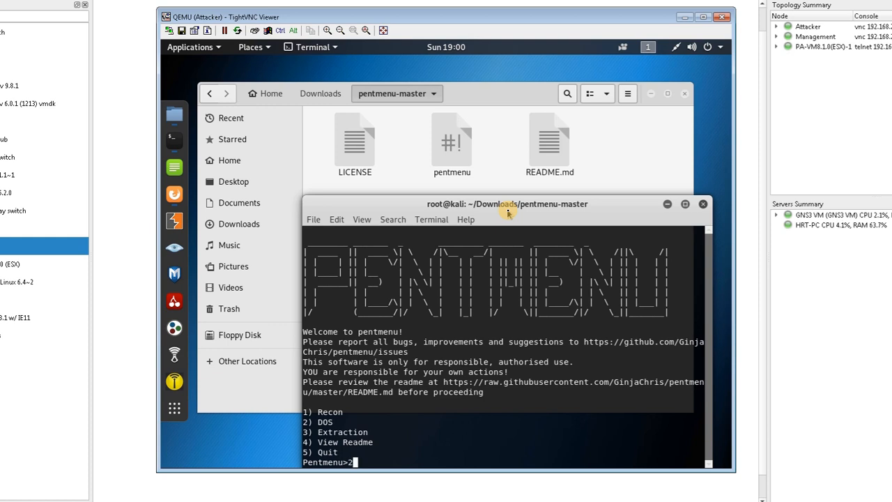
pyautogui.press('Return')
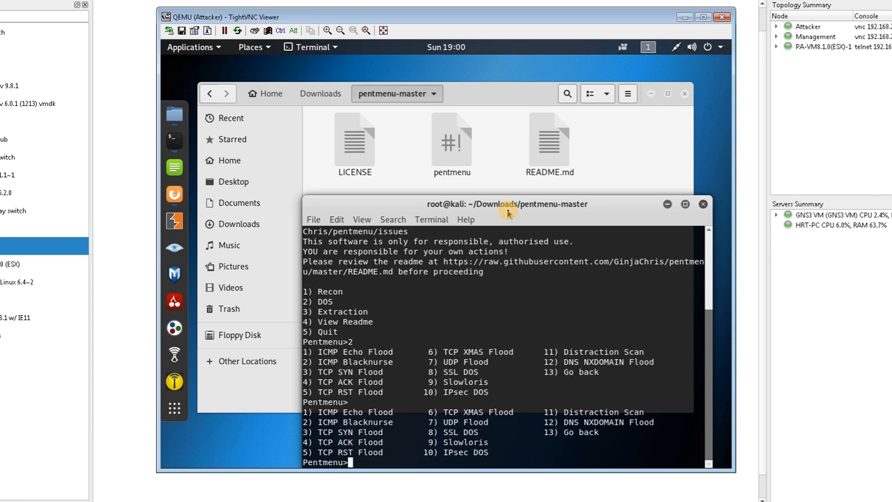
pyautogui.write('7')
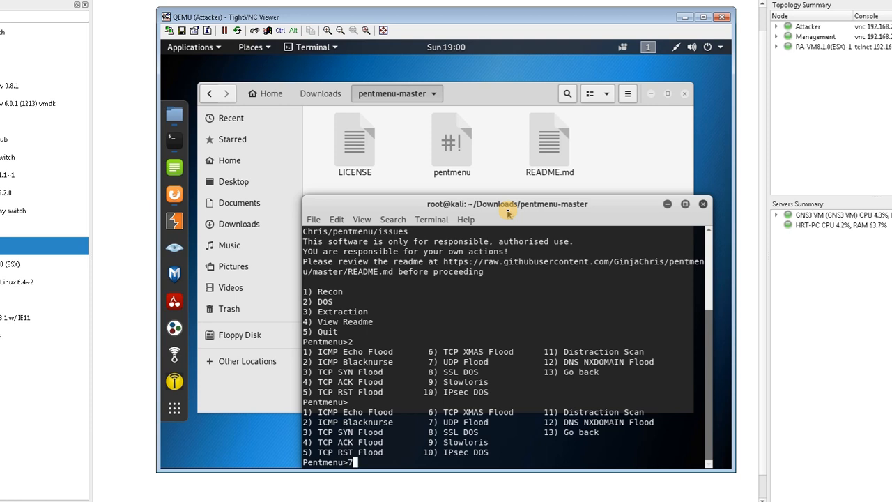
pyautogui.press('Return')
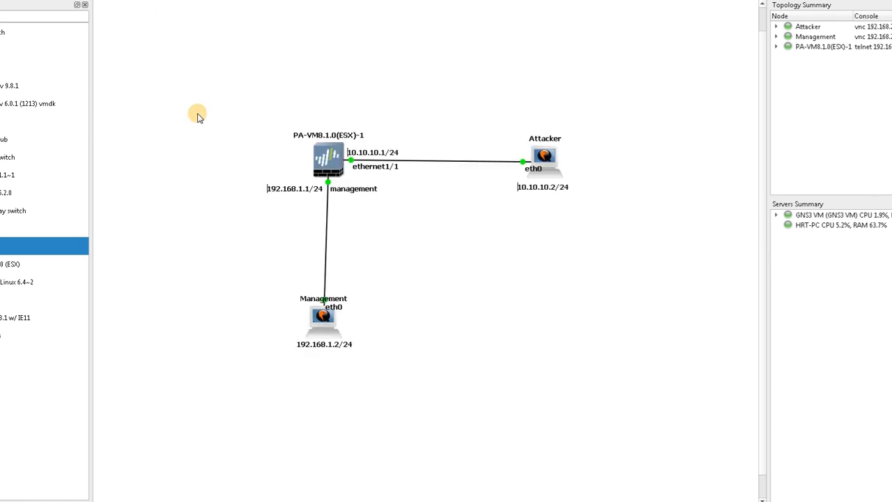
pyautogui.moveTo(350, 303)
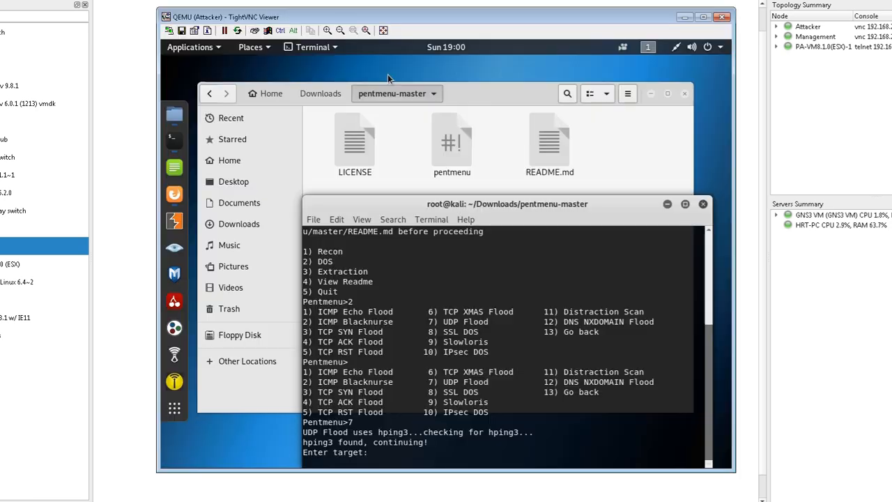
# Step: Enter flood target 10.10.10.1, port 80, an 'aaaa…' data string, and the source IP
pyautogui.write('10')
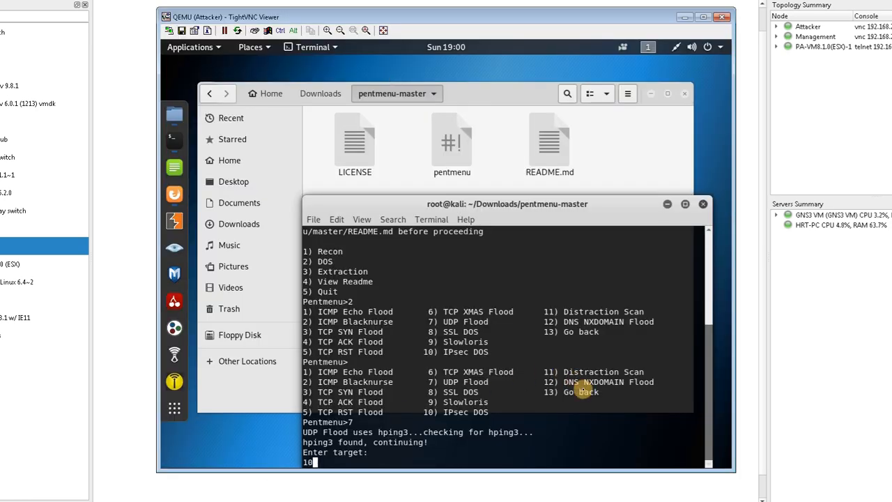
pyautogui.press('Return')
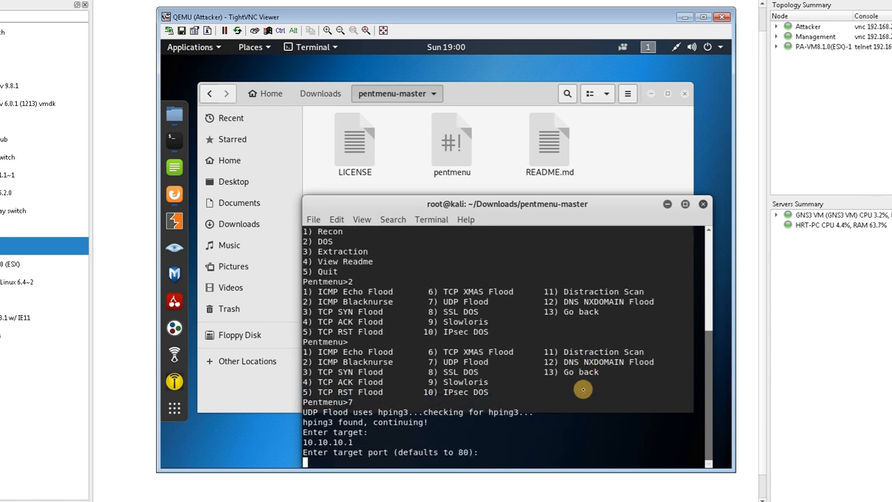
pyautogui.write('80')
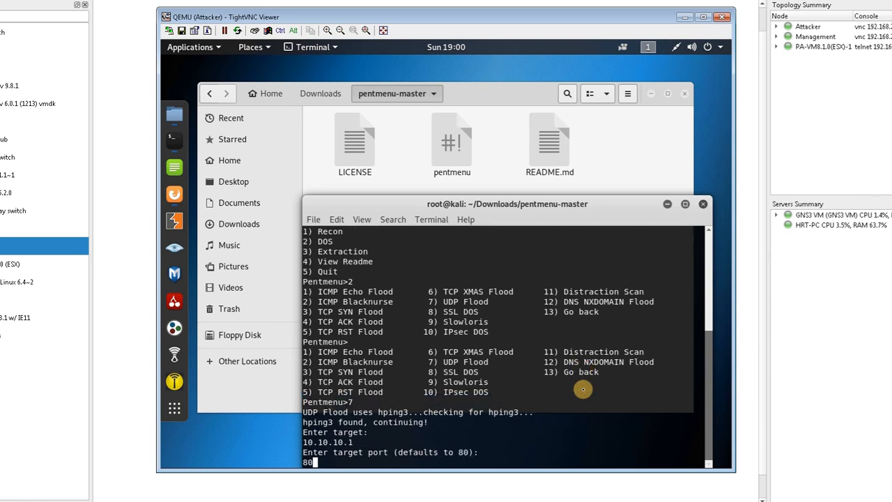
pyautogui.press('Return')
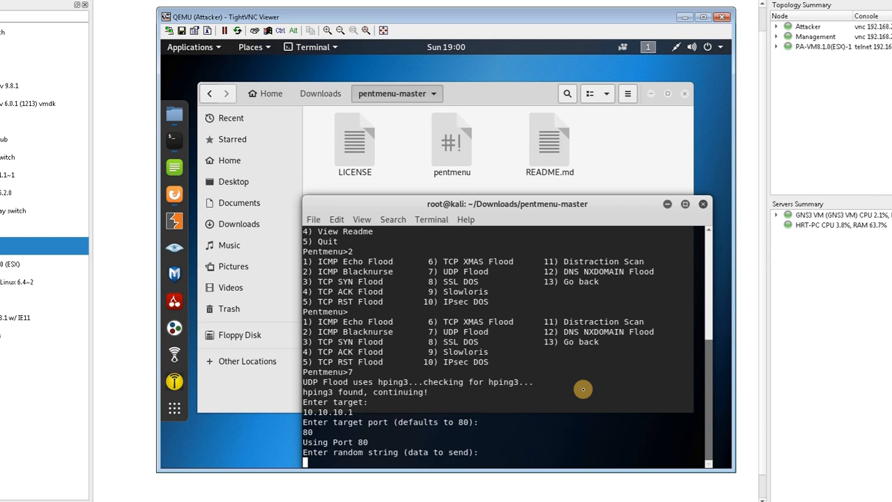
pyautogui.write('aaaaaaaaaaaaaaaaaaaaaaaa')
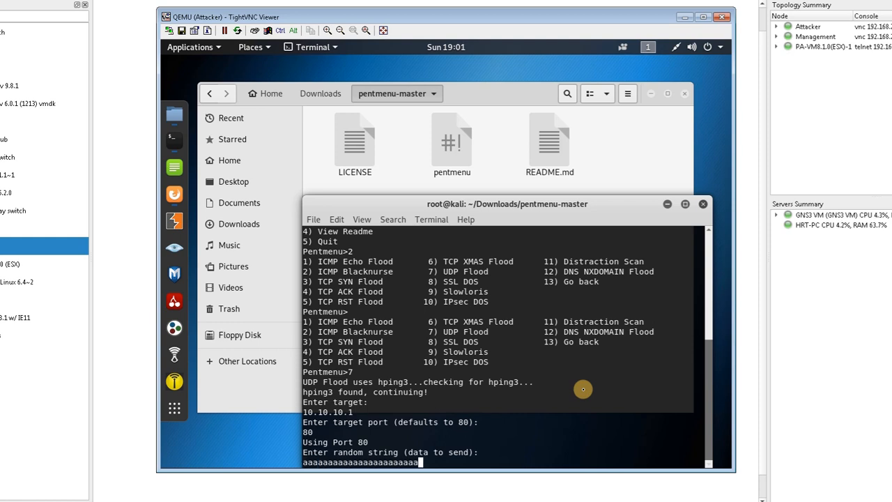
pyautogui.press('Return')
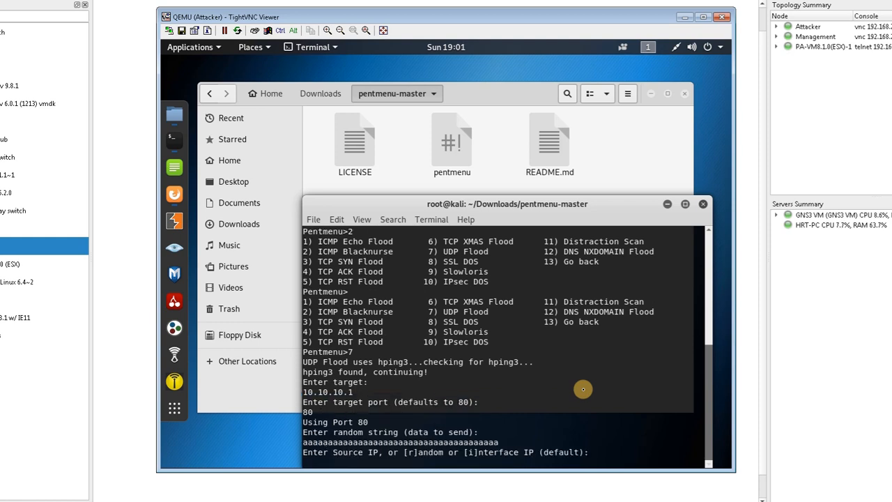
pyautogui.write('10.10.10.1')
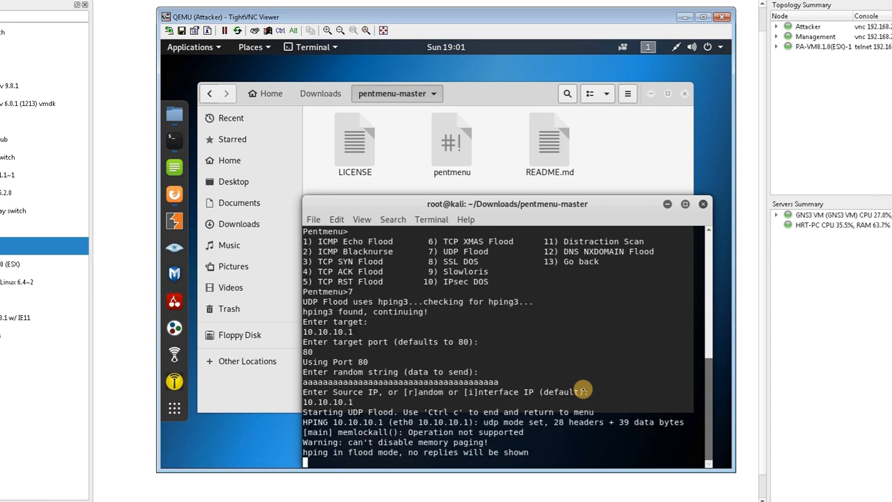
pyautogui.moveTo(564, 79)
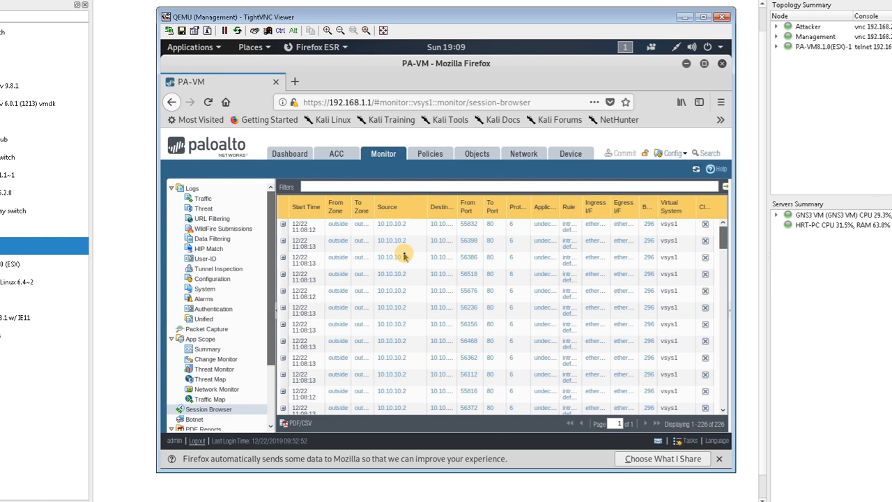
pyautogui.moveTo(577, 262)
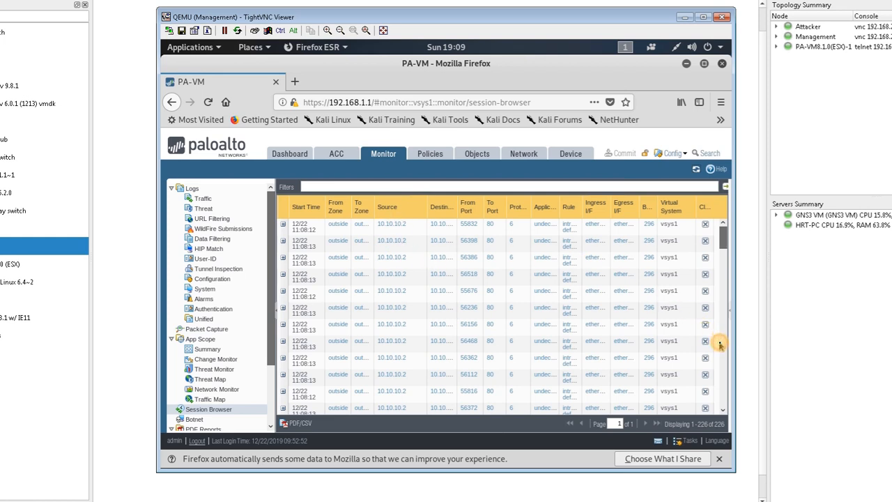
# Step: Scroll through the Session Browser's outside-zone sessions from 10.10.10.2 to port 80
pyautogui.scroll(-3)
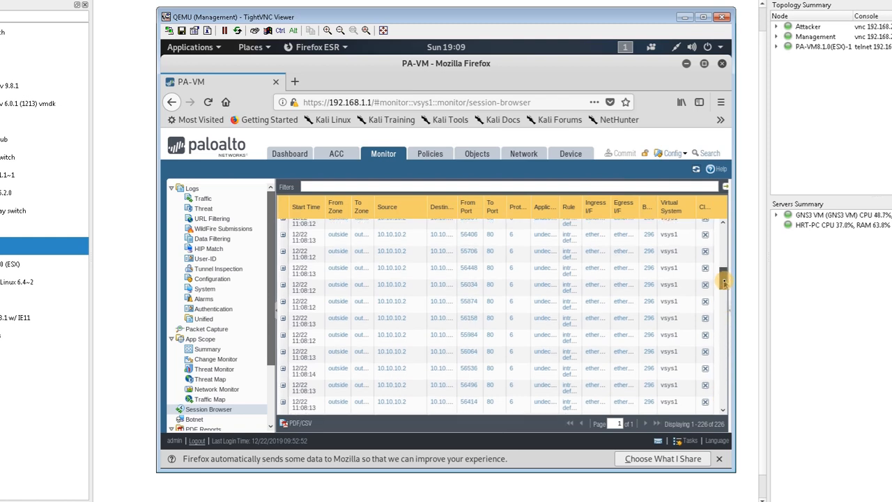
pyautogui.scroll(-3)
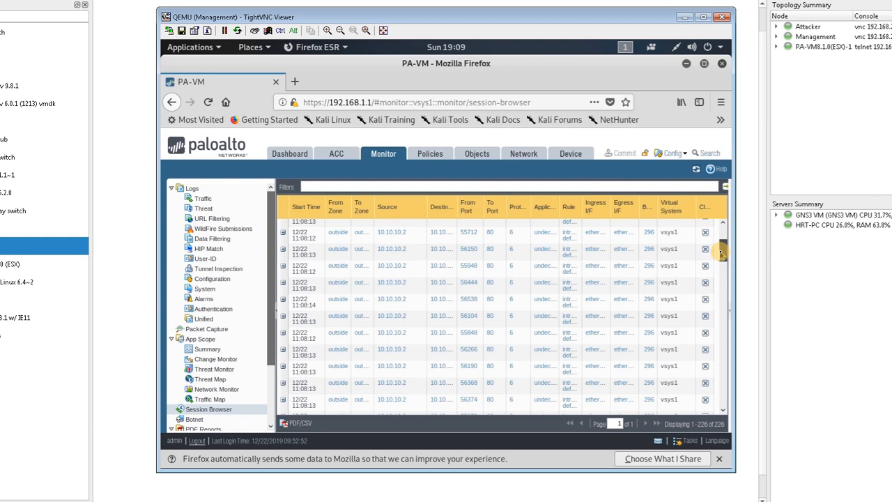
pyautogui.moveTo(476, 154)
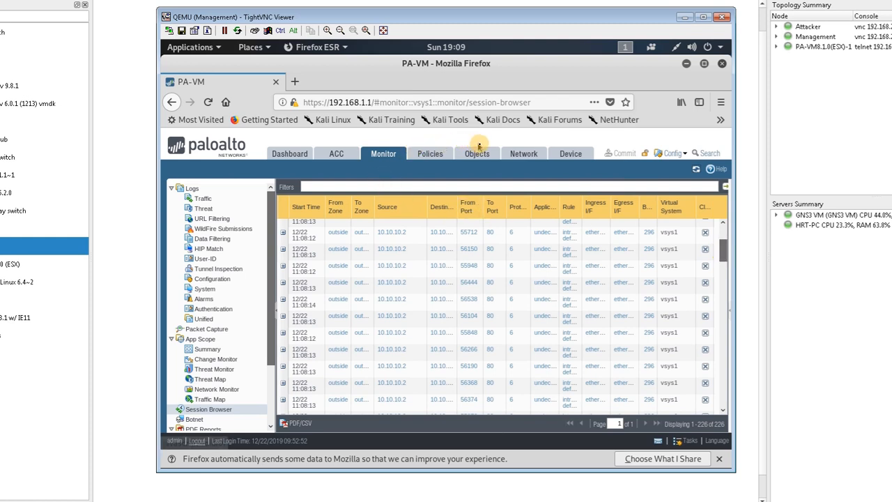
pyautogui.moveTo(477, 153)
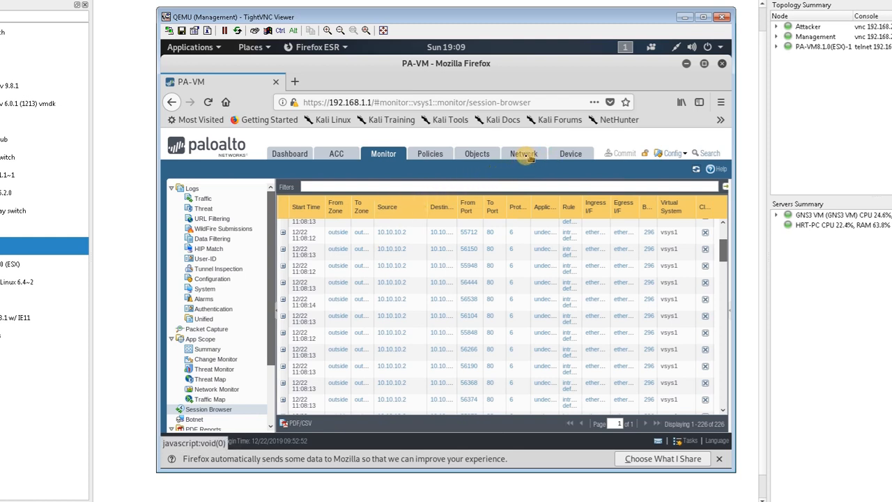
pyautogui.moveTo(523, 153)
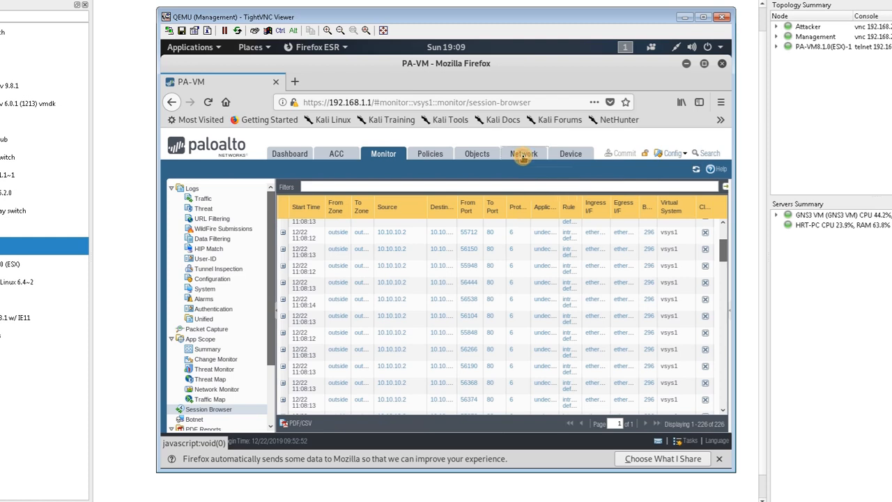
# Step: Check the Network and Policies tabs, then open Objects and scroll to Security Profiles
pyautogui.click(524, 154)
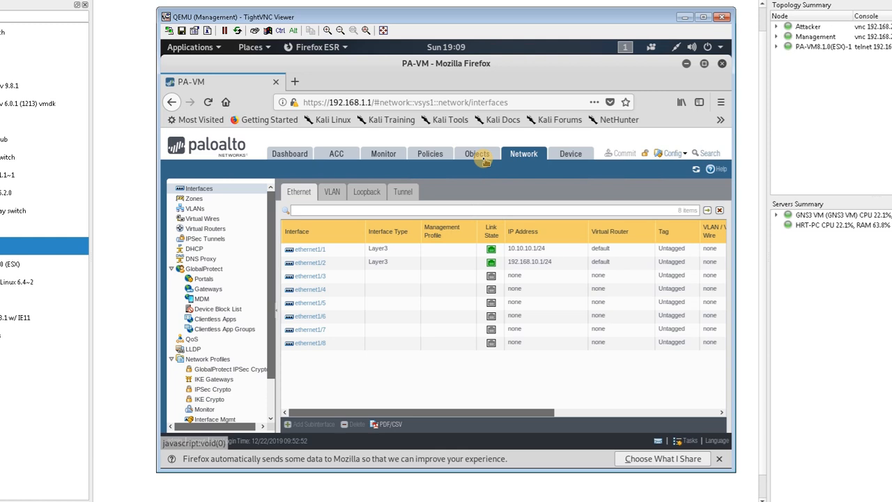
pyautogui.moveTo(430, 154)
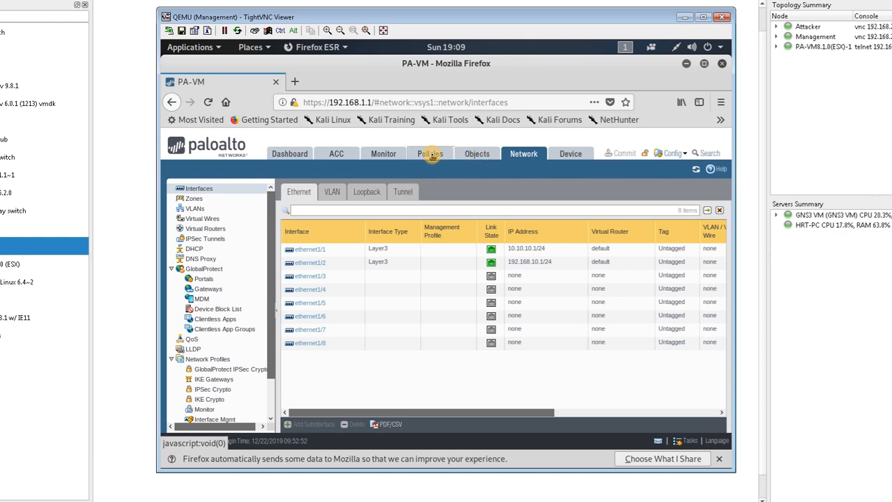
pyautogui.click(430, 154)
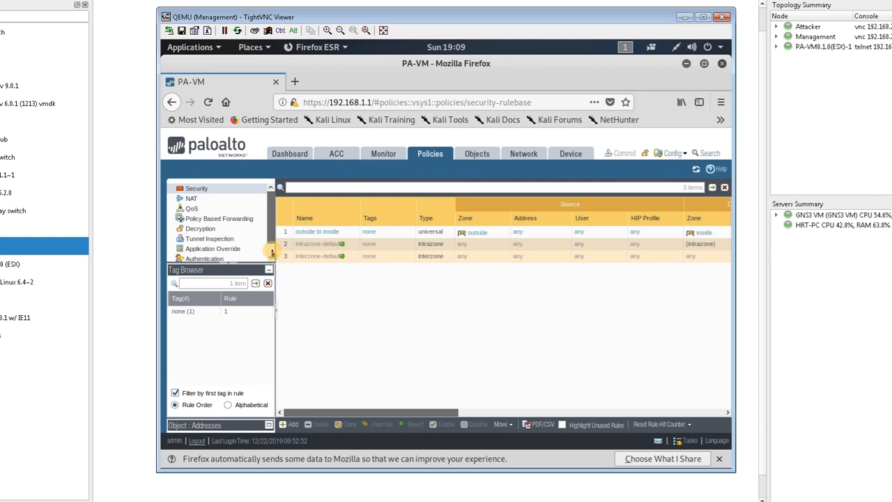
pyautogui.scroll(-3)
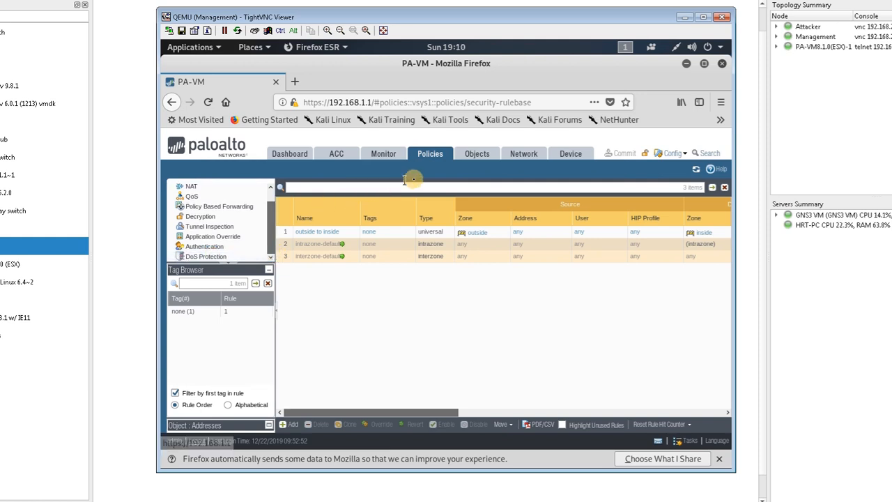
pyautogui.click(477, 153)
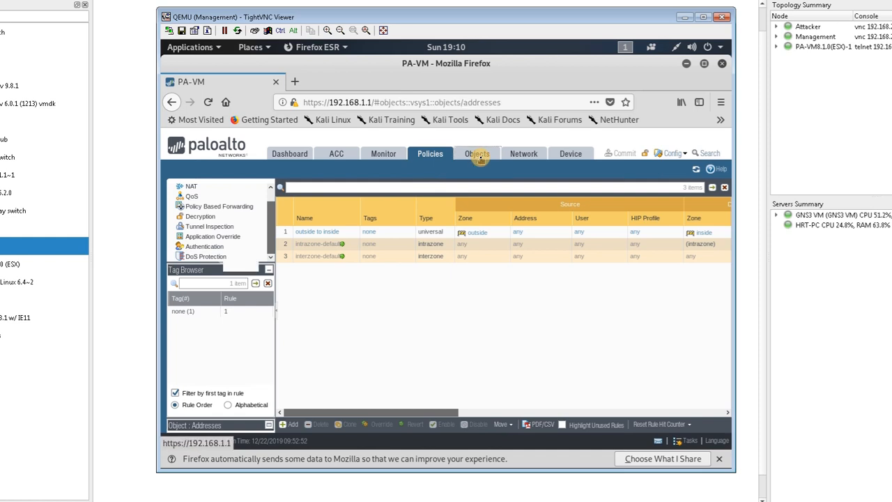
pyautogui.click(476, 154)
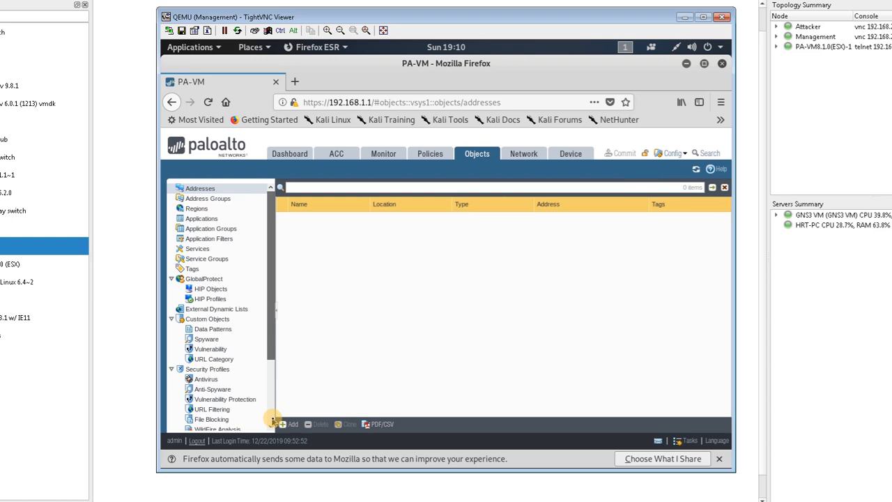
pyautogui.scroll(-3)
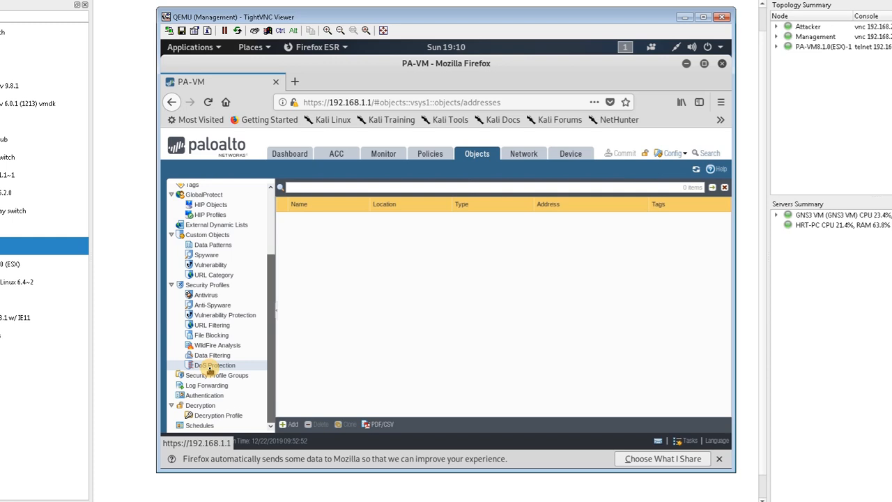
# Step: Add a new Aggregate DoS Protection profile named 'Dos-Profile'
pyautogui.click(214, 364)
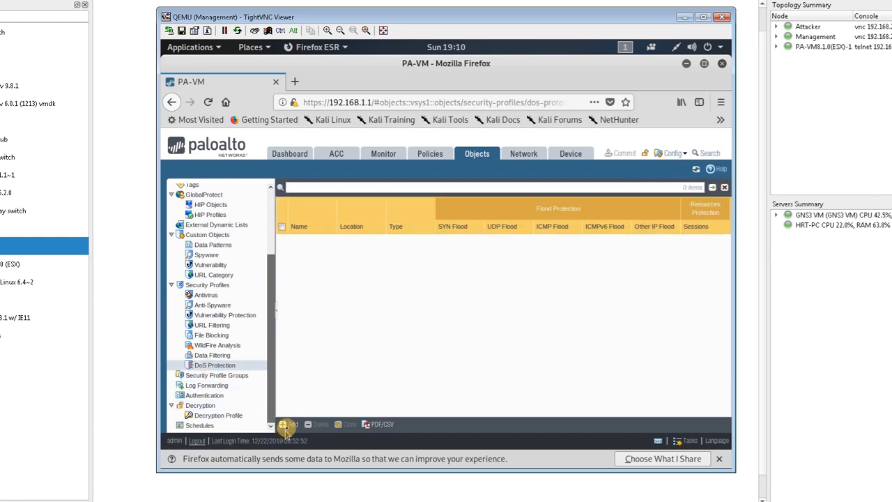
pyautogui.click(286, 424)
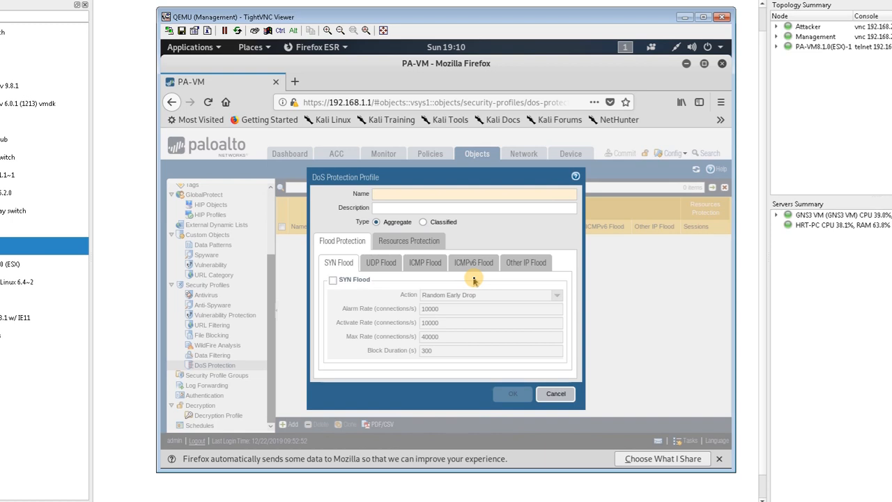
pyautogui.write('Dos-')
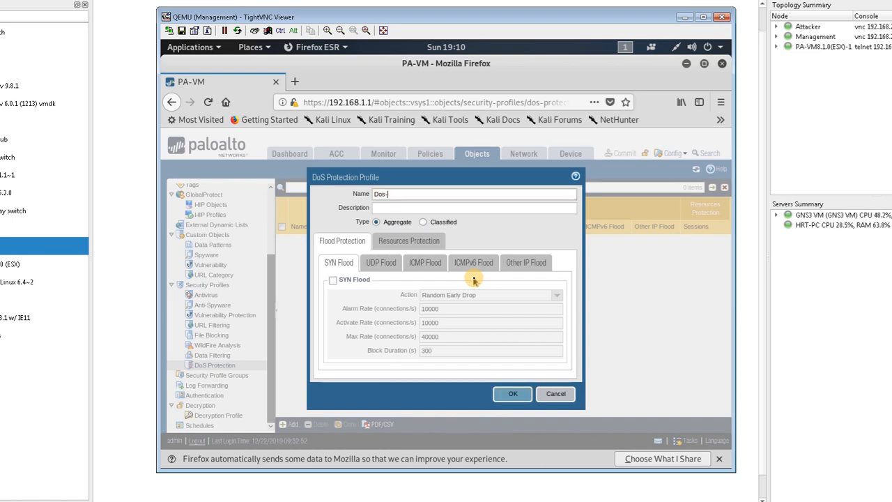
pyautogui.write('Profile')
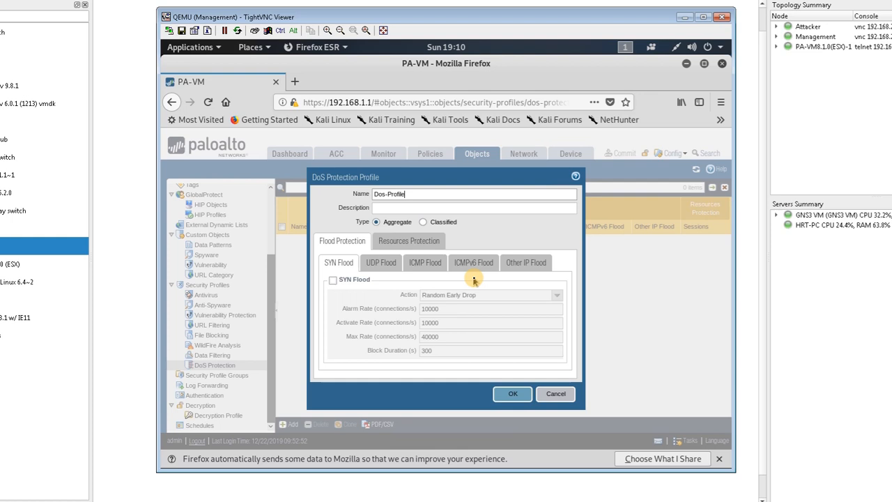
pyautogui.moveTo(470, 227)
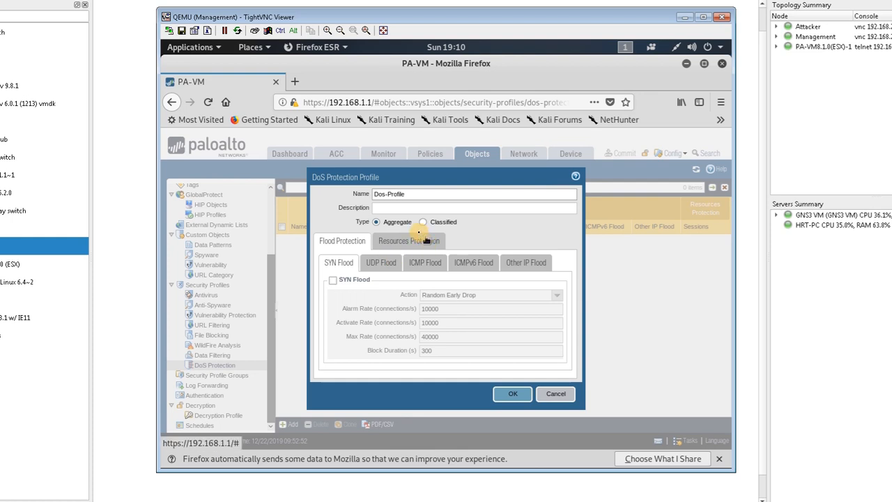
pyautogui.moveTo(421, 237)
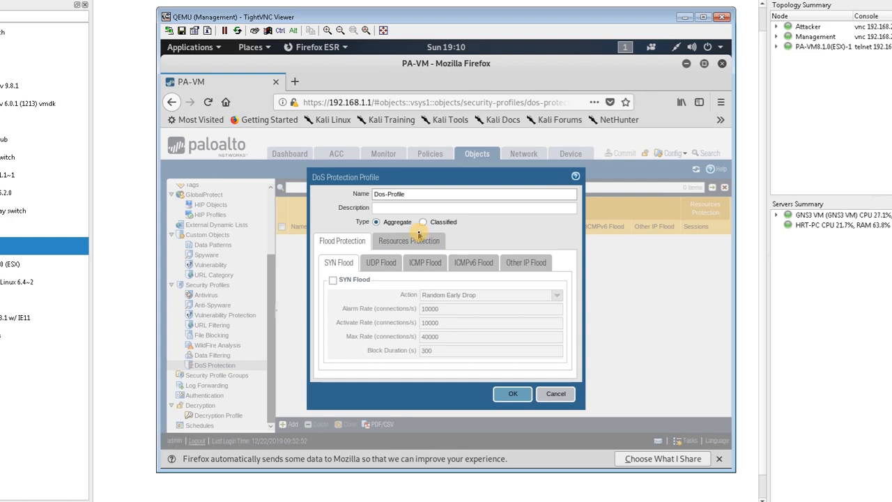
pyautogui.moveTo(455, 228)
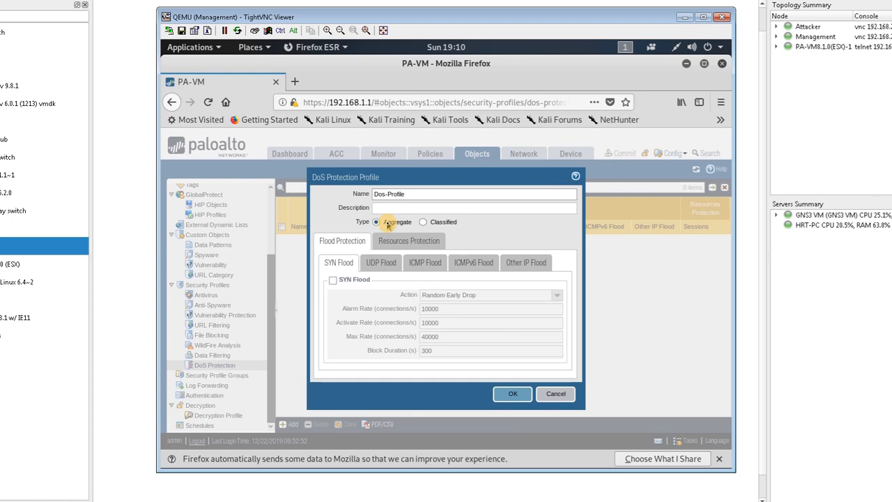
# Step: Enable SYN, UDP and ICMP flood protection in Dos-Profile, keeping default rates
pyautogui.click(333, 279)
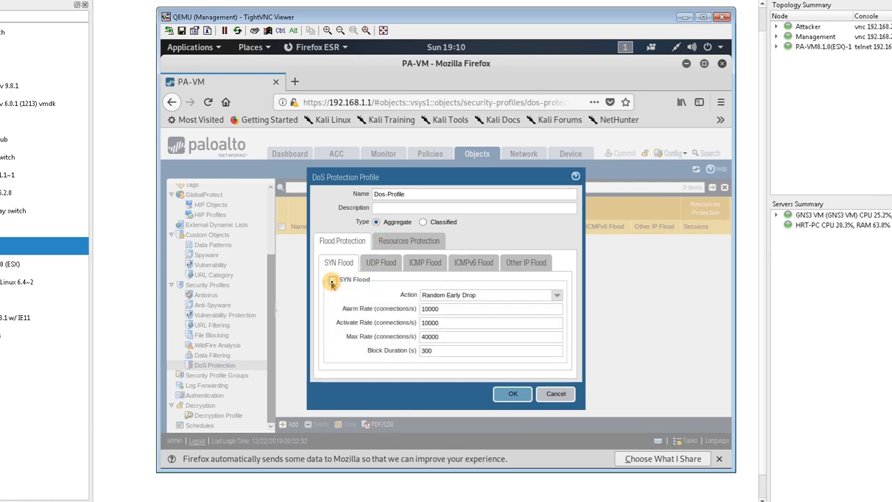
pyautogui.click(332, 279)
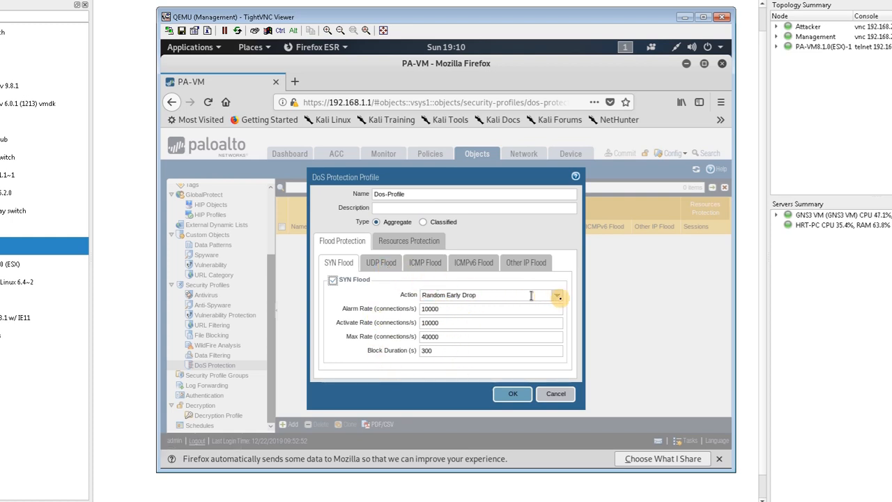
pyautogui.click(557, 295)
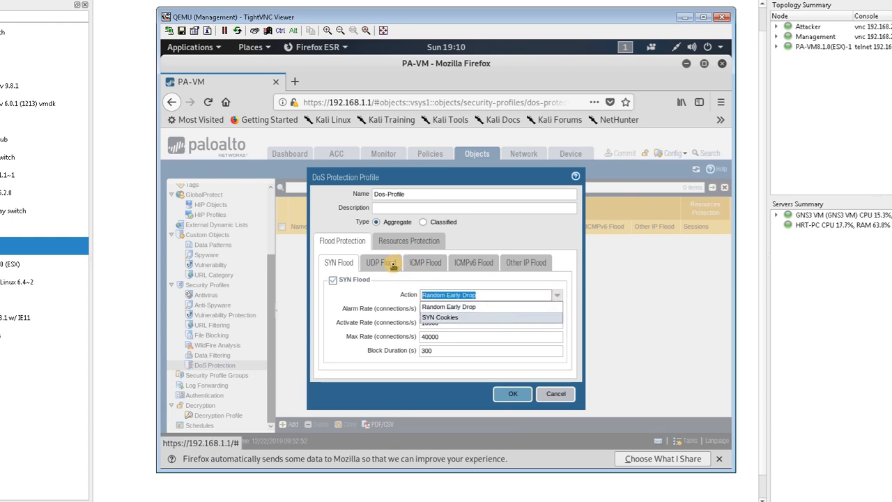
pyautogui.click(380, 262)
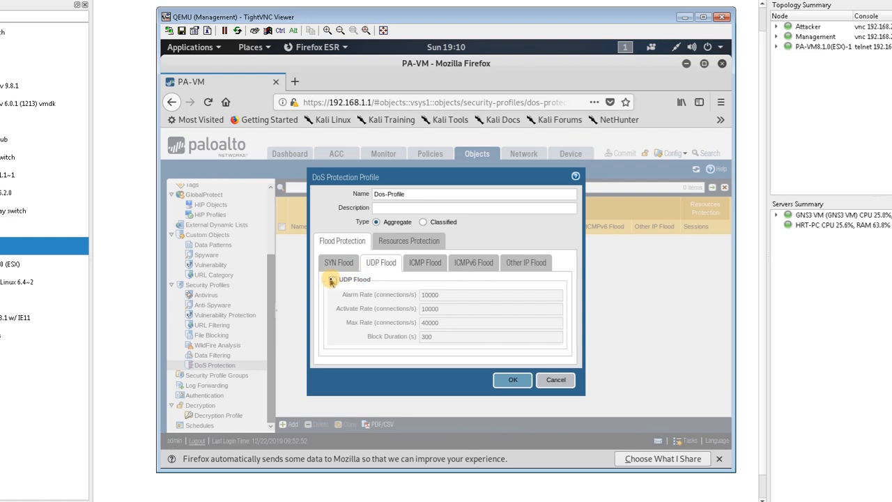
pyautogui.click(332, 279)
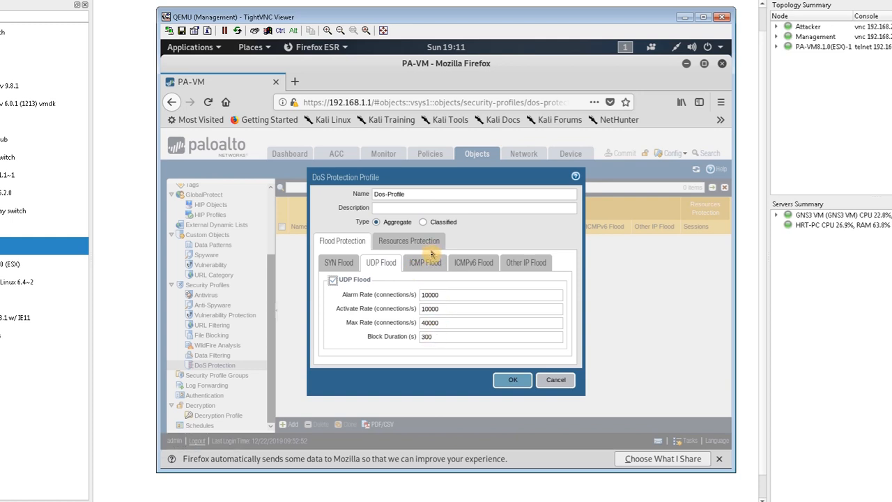
pyautogui.click(425, 262)
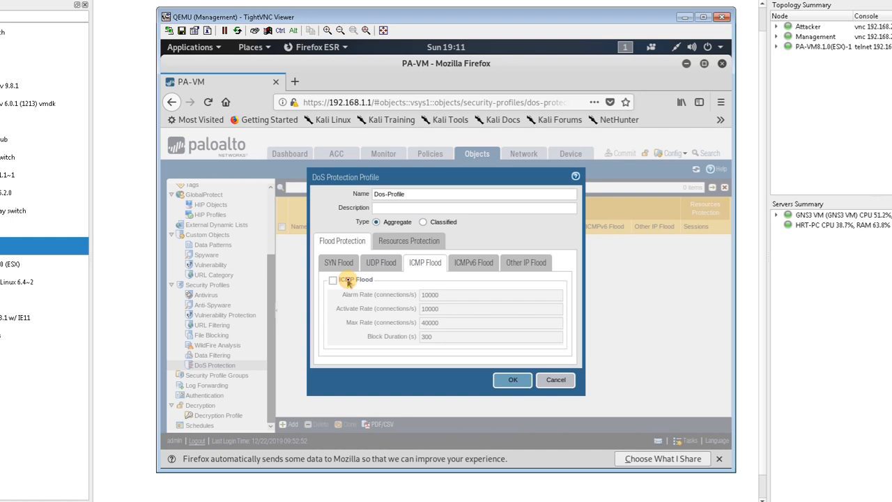
pyautogui.click(333, 279)
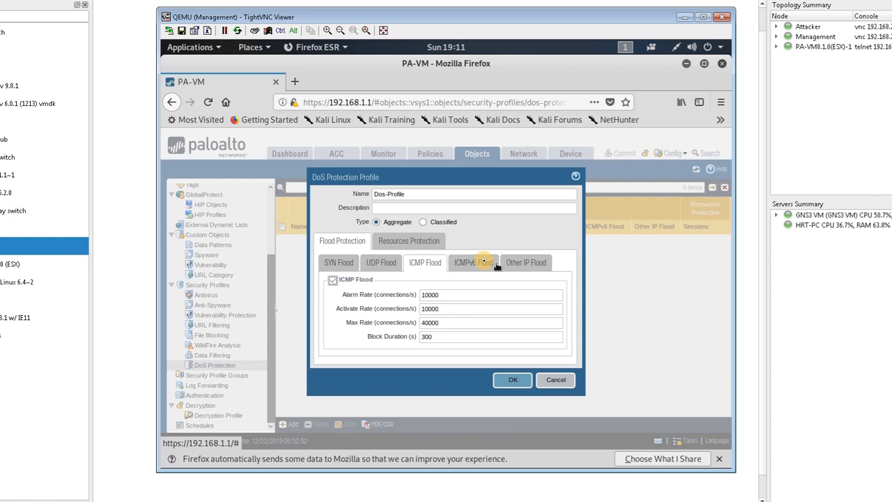
# Step: Enable session resource protection with maximum concurrent sessions set to 300
pyautogui.click(408, 240)
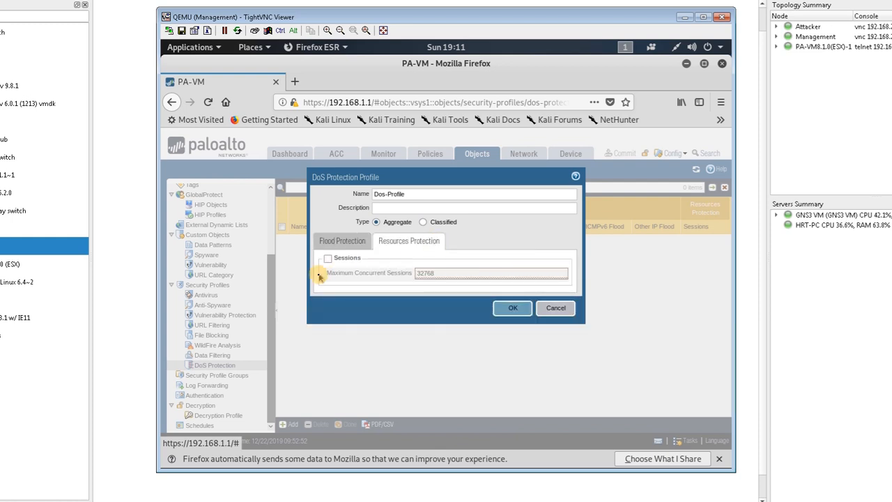
pyautogui.moveTo(327, 286)
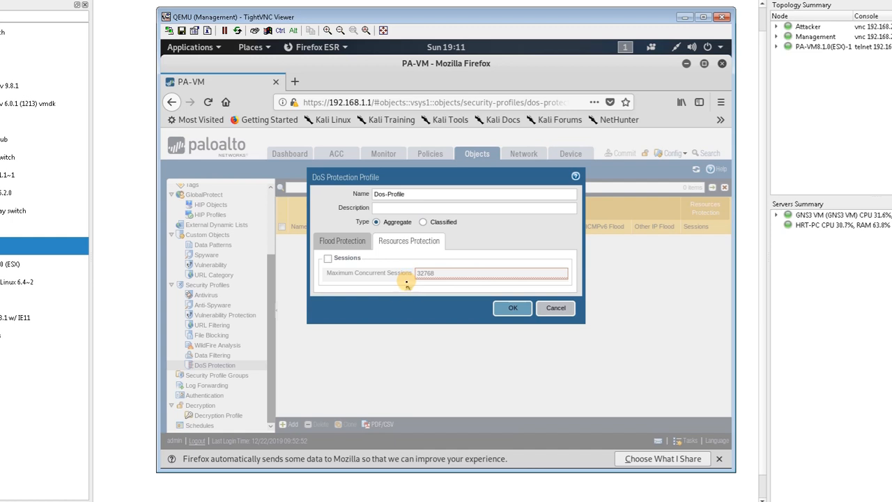
pyautogui.moveTo(406, 283)
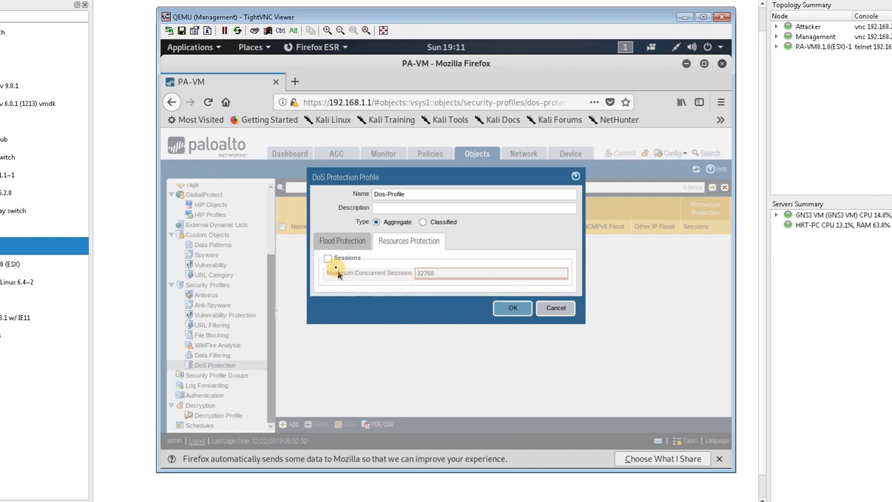
pyautogui.moveTo(434, 280)
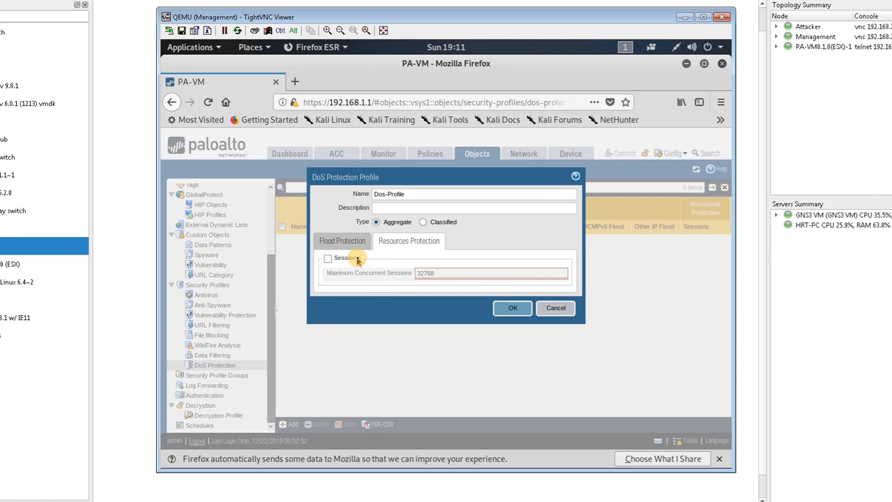
pyautogui.click(328, 257)
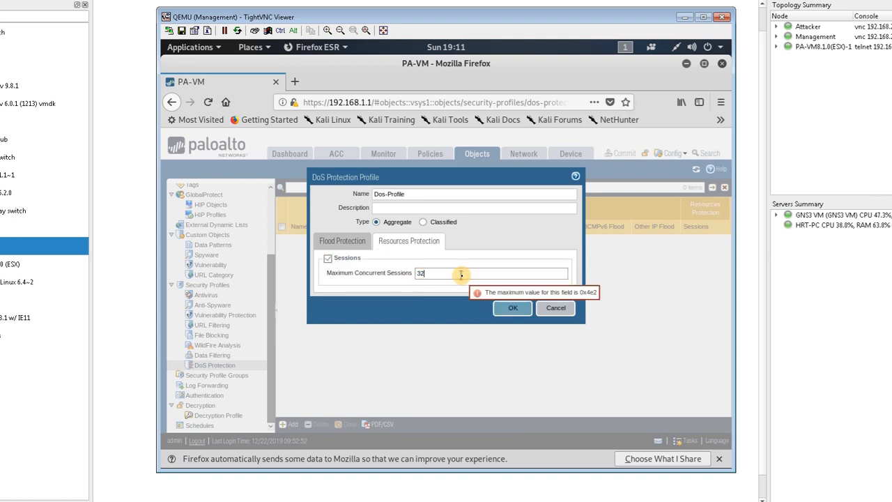
pyautogui.write('3000')
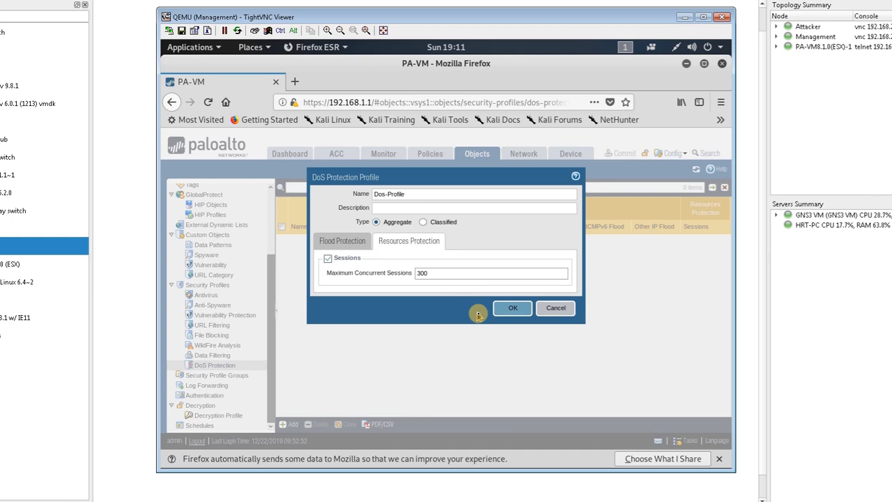
# Step: Save Dos-Profile and show the empty DoS Protection policy rules under Policies
pyautogui.click(512, 307)
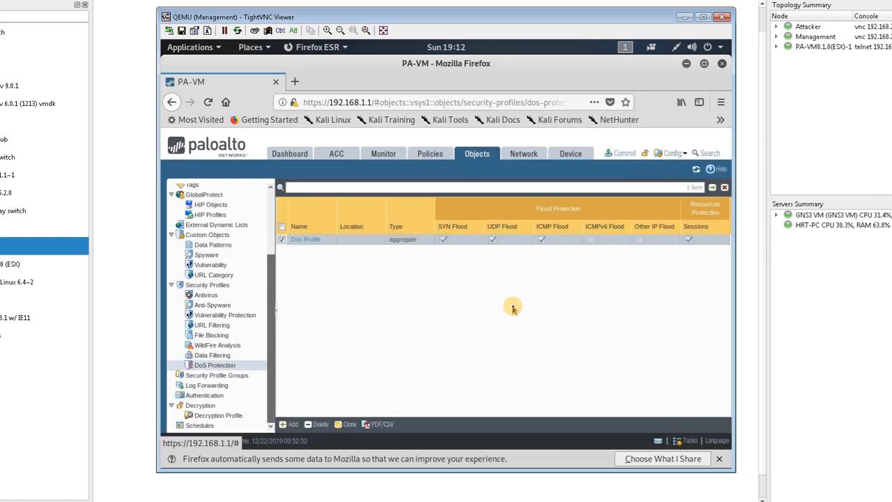
pyautogui.moveTo(364, 295)
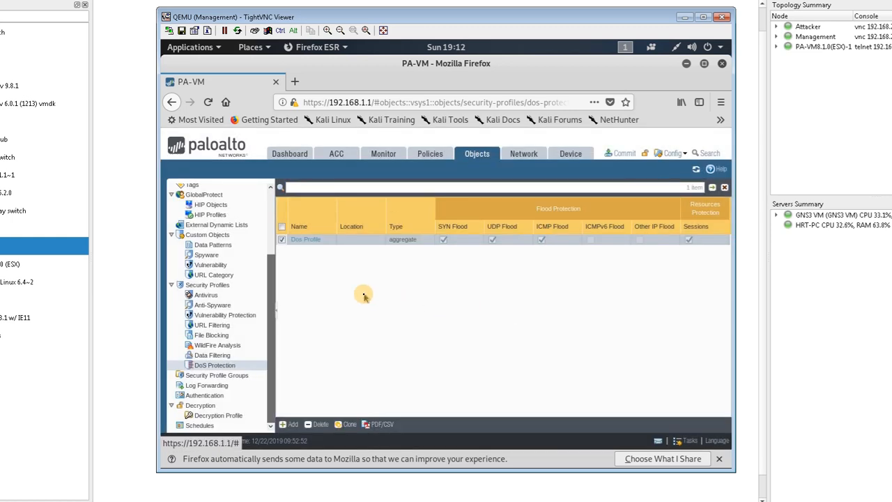
pyautogui.moveTo(430, 153)
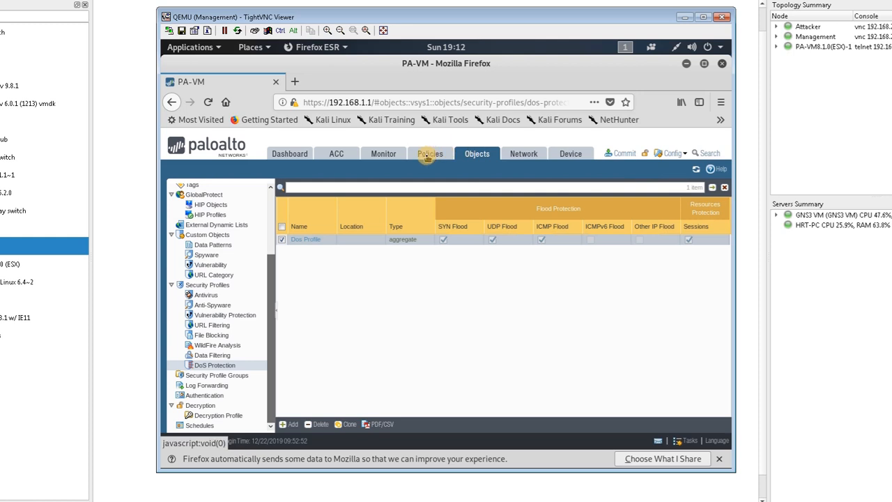
pyautogui.click(430, 154)
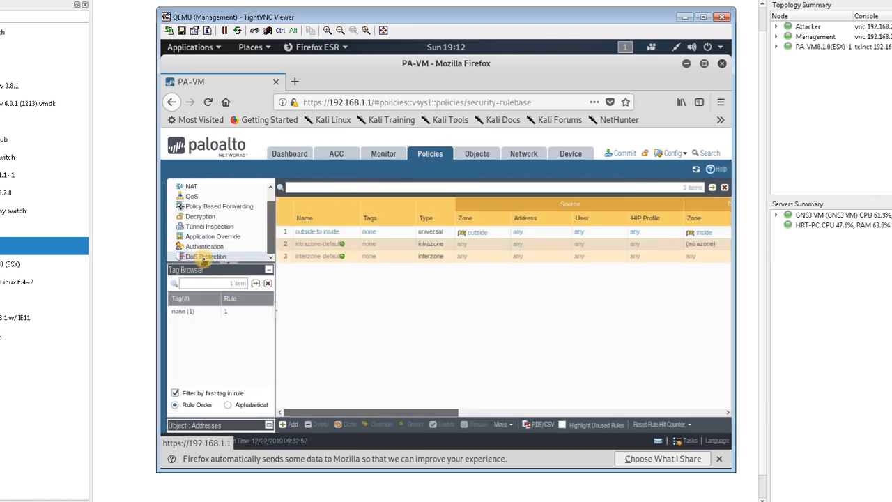
pyautogui.click(207, 256)
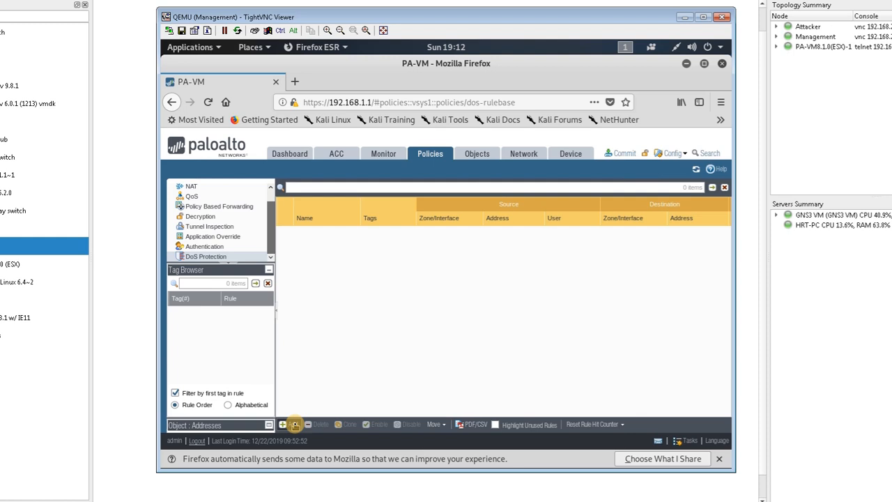
# Step: Add a new DoS protection rule named OutsideToInside
pyautogui.click(290, 425)
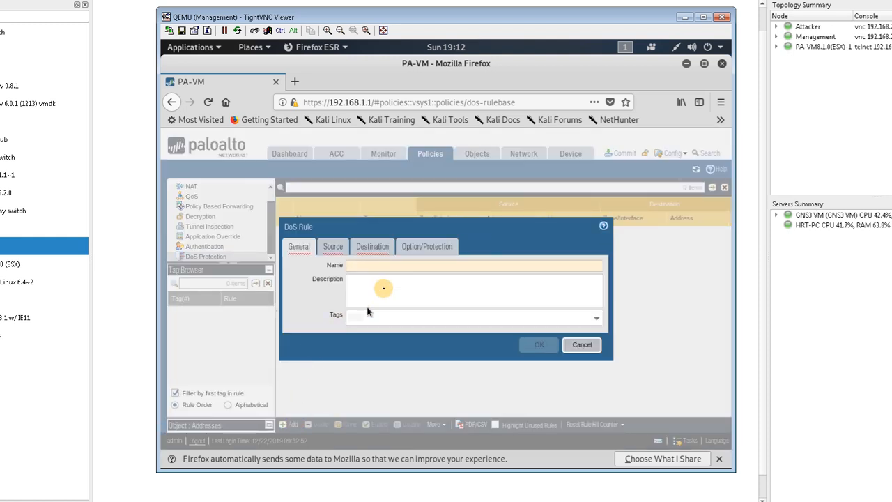
pyautogui.click(474, 265)
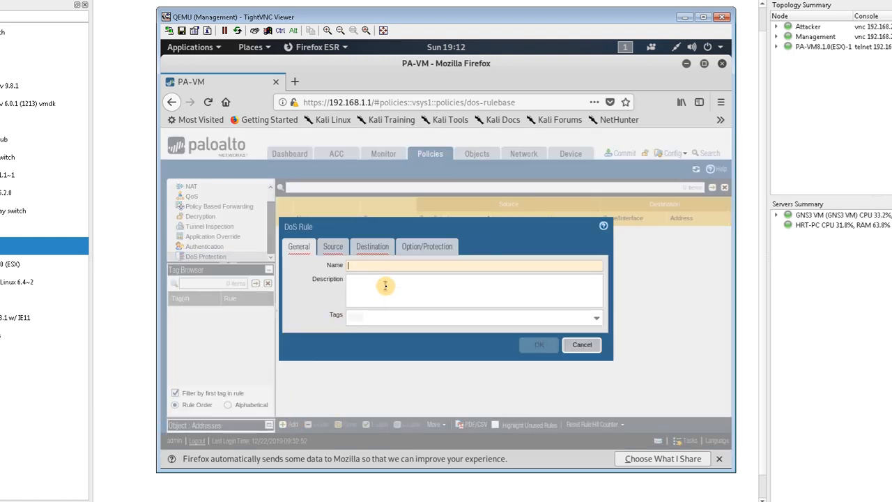
pyautogui.write('Outside')
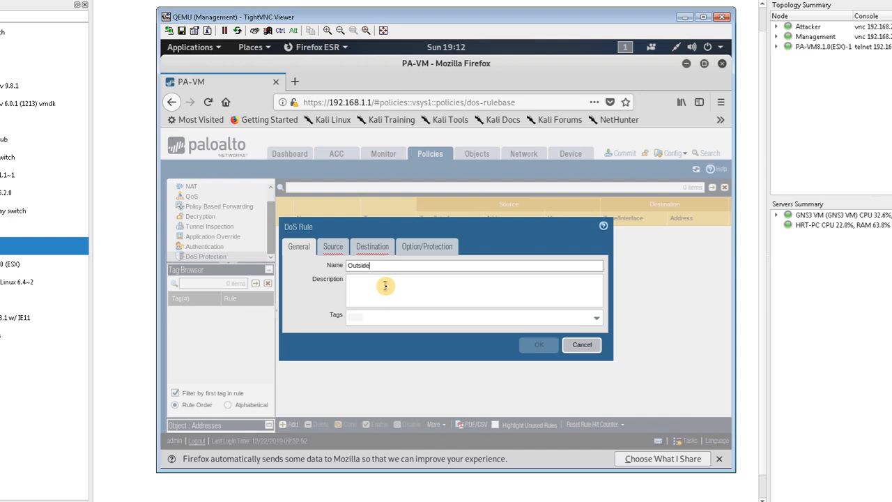
pyautogui.write('ToInside')
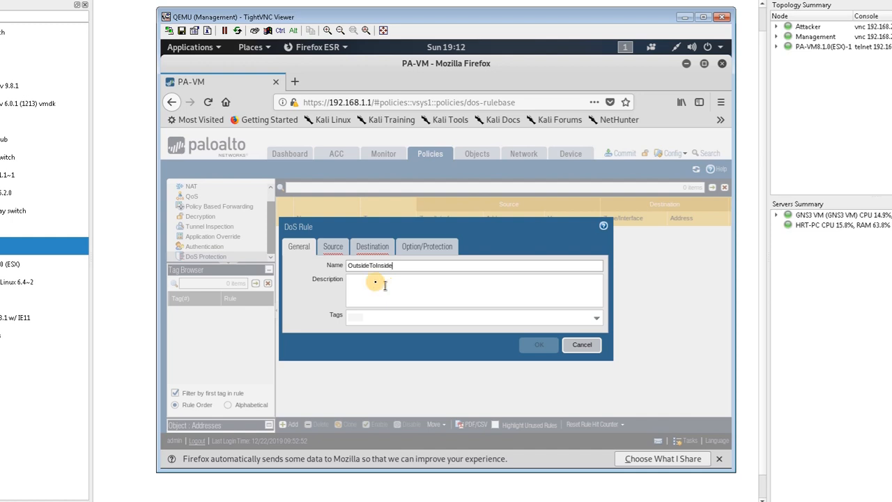
# Step: Set the rule's source zone to outside and destination zone to inside
pyautogui.click(333, 245)
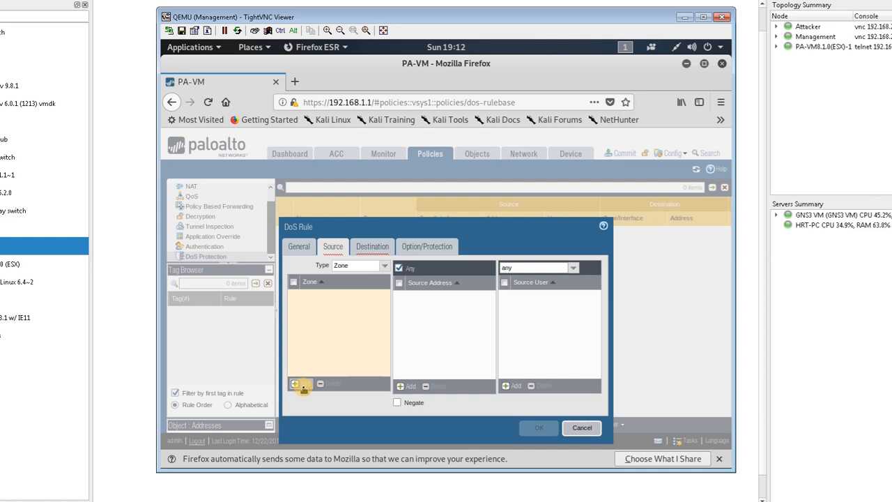
pyautogui.click(300, 385)
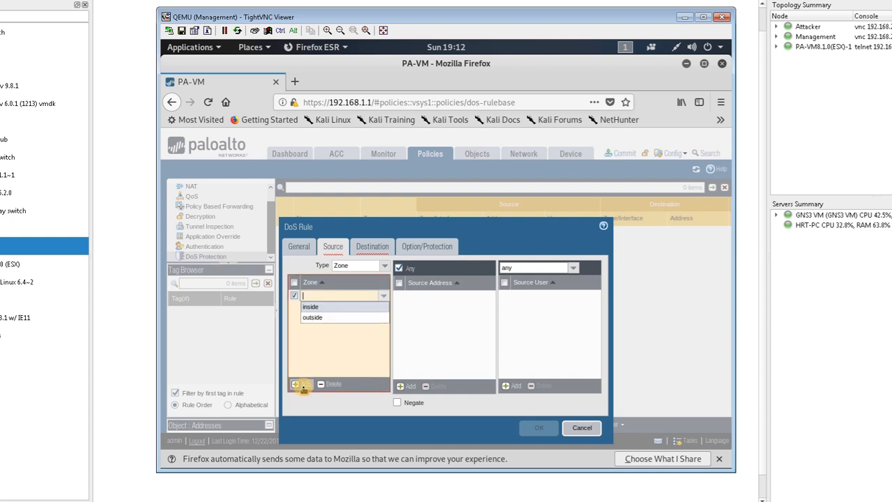
pyautogui.click(312, 317)
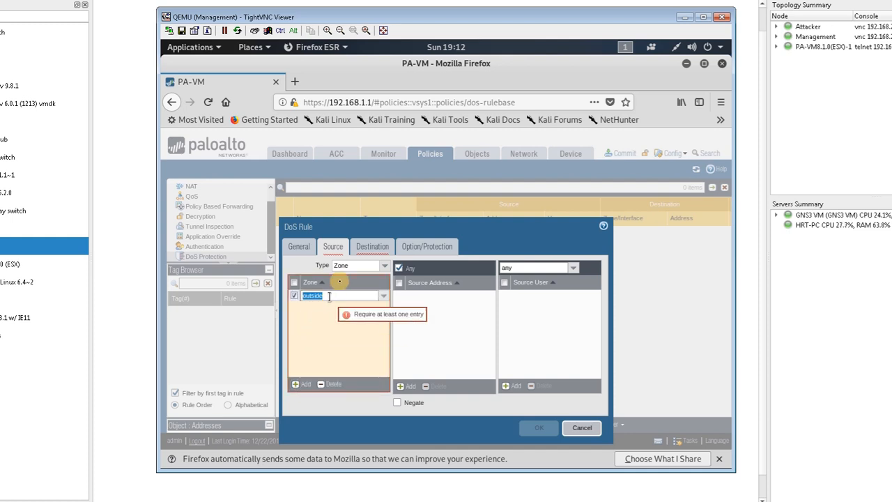
pyautogui.click(372, 246)
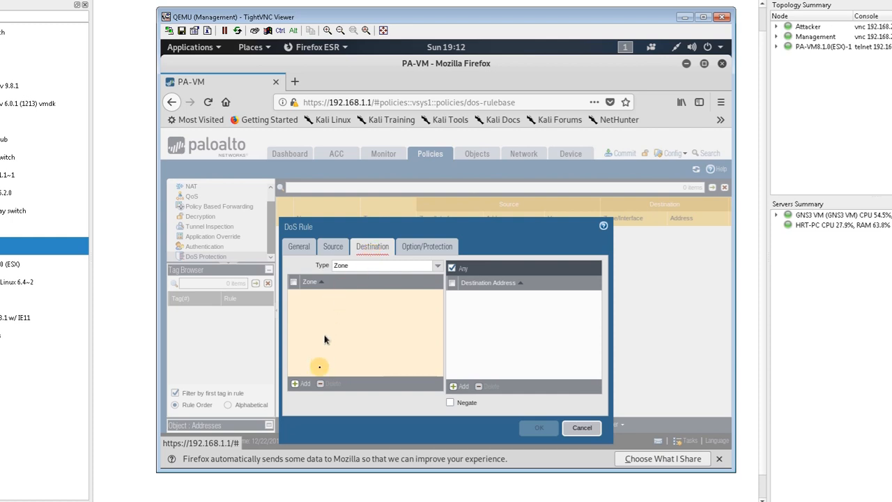
pyautogui.click(302, 383)
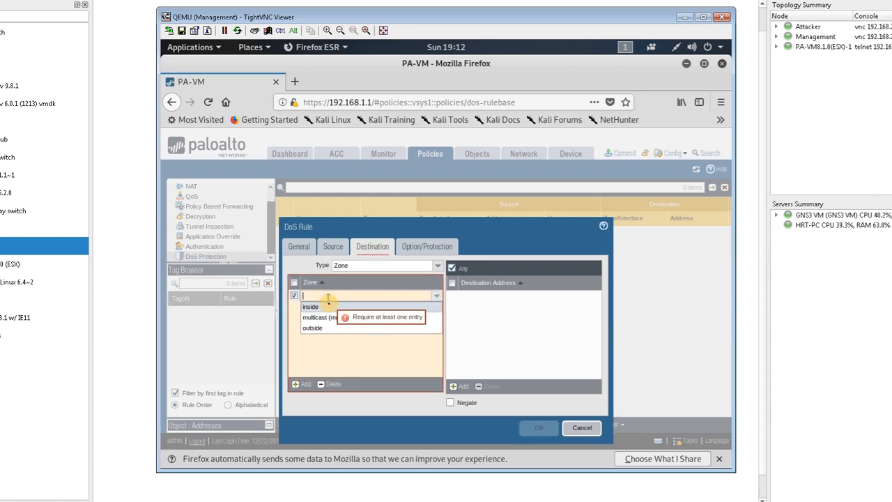
pyautogui.click(310, 307)
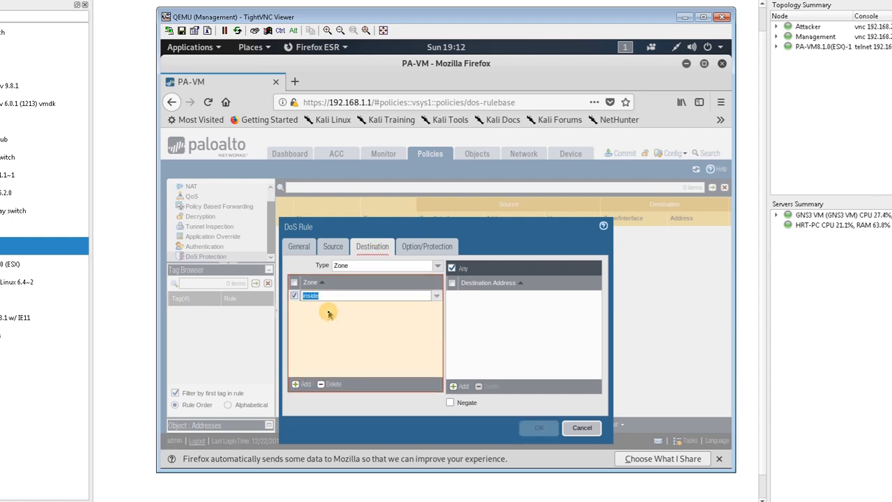
pyautogui.click(427, 246)
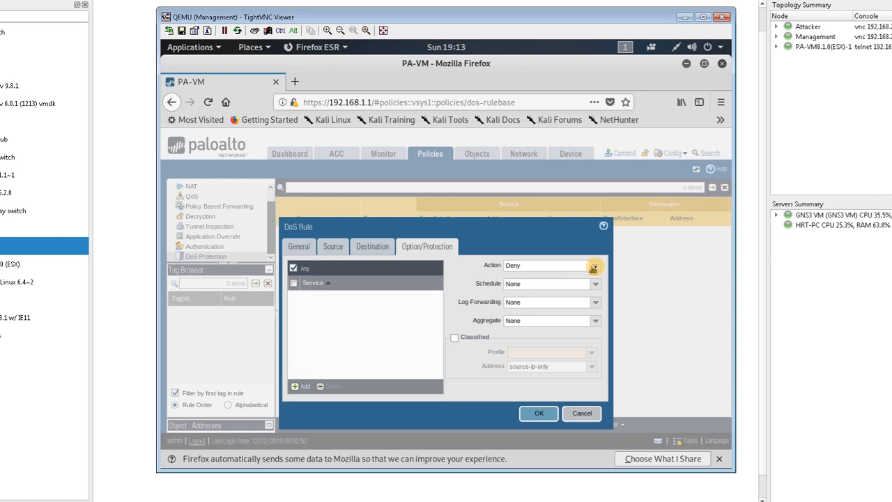
# Step: Set the rule action to Deny, aggregate profile to Dos Profile, and save the rule
pyautogui.click(593, 265)
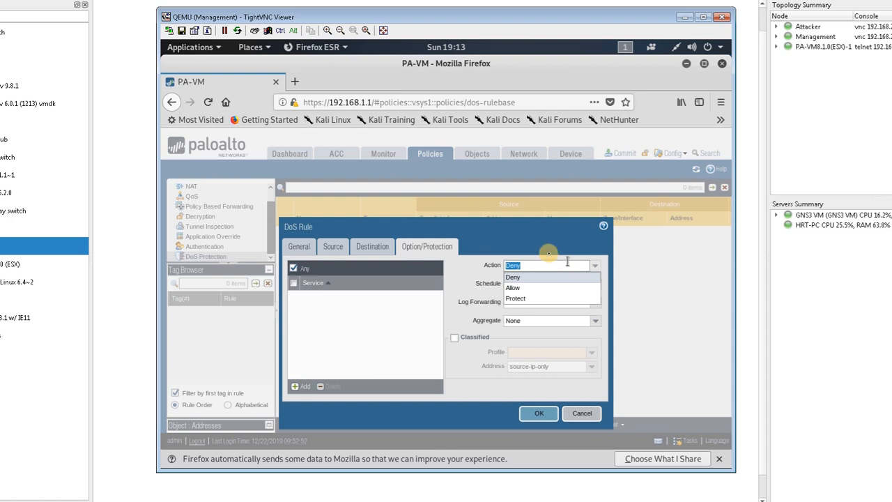
pyautogui.click(512, 277)
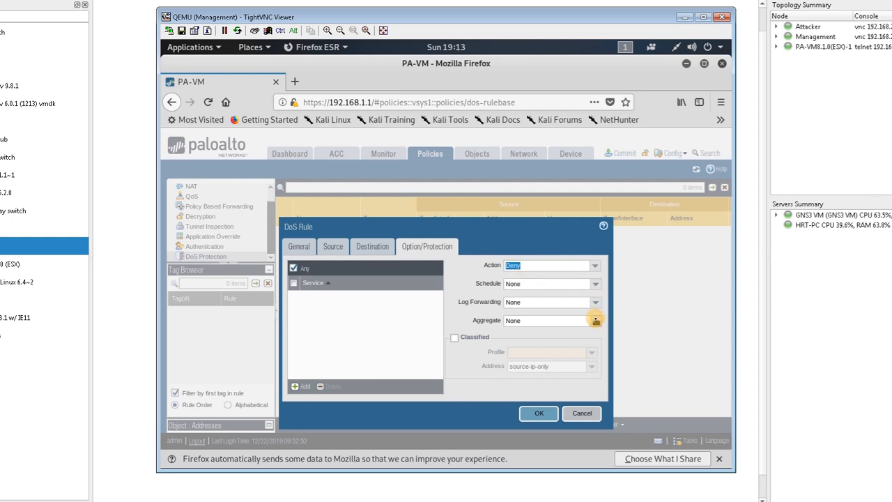
pyautogui.click(594, 320)
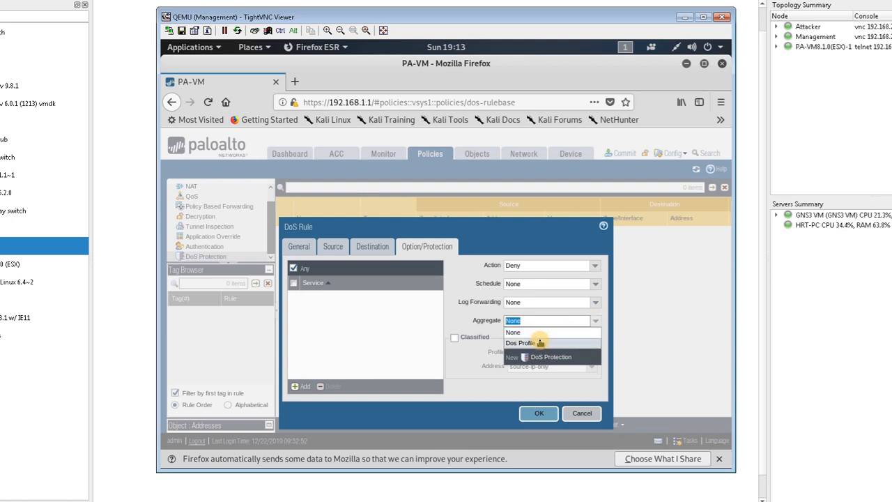
pyautogui.click(519, 342)
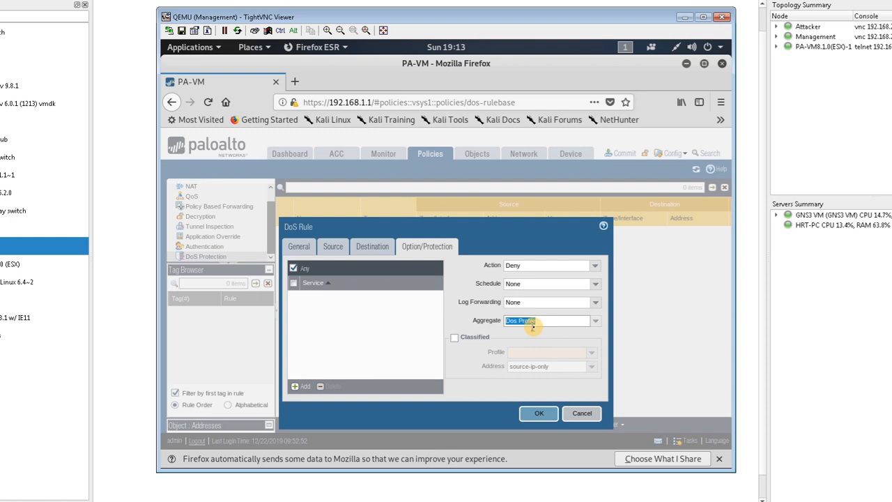
pyautogui.moveTo(526, 388)
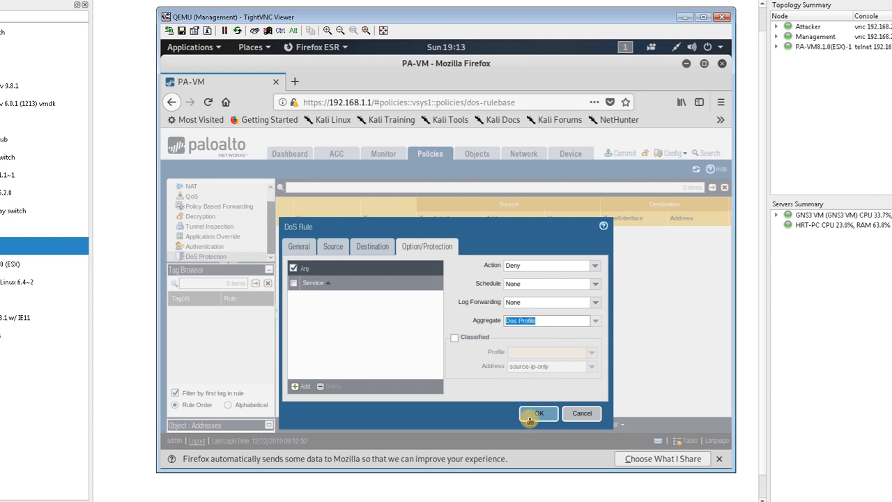
pyautogui.click(537, 412)
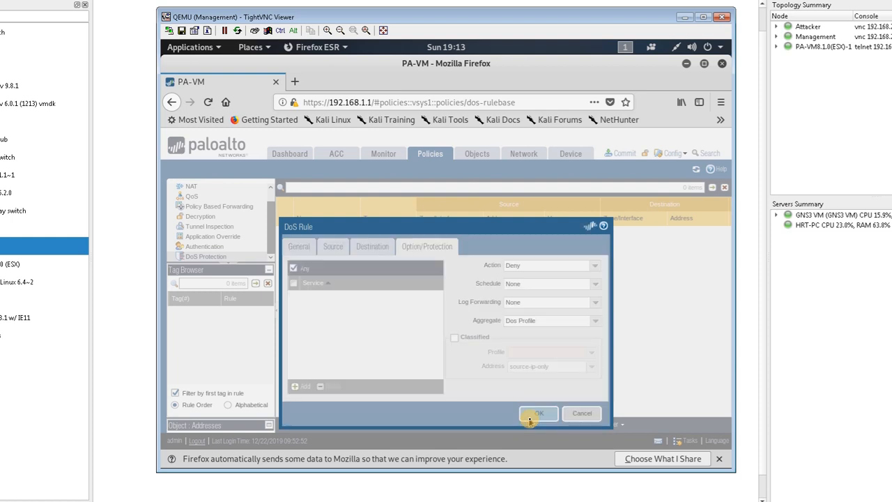
pyautogui.click(538, 413)
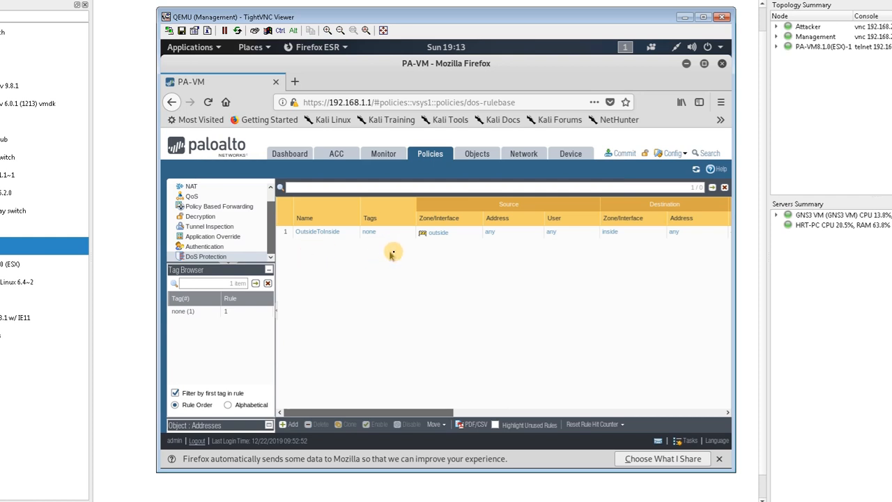
pyautogui.moveTo(365, 246)
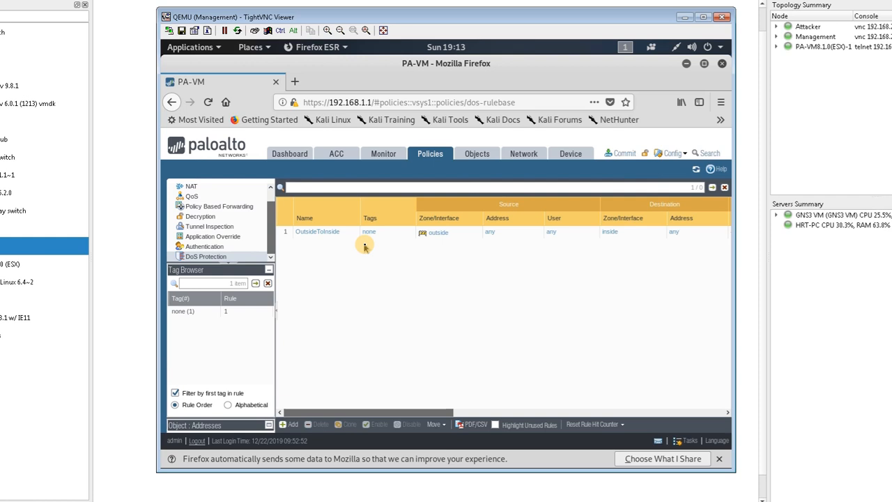
pyautogui.moveTo(534, 179)
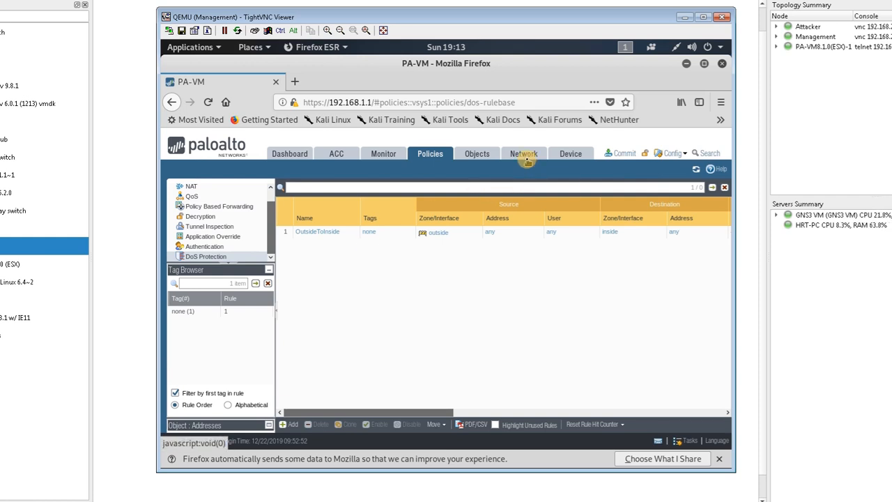
# Step: Navigate to Network > Network Profiles > Zone Protection
pyautogui.click(523, 153)
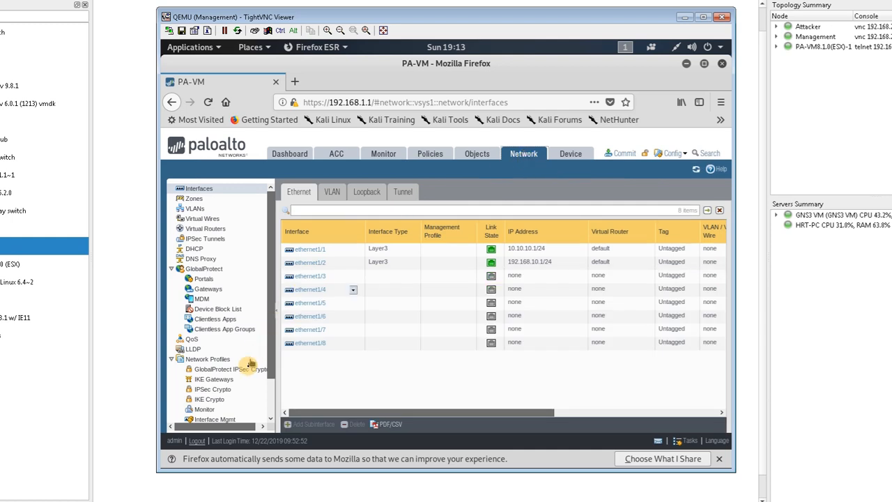
pyautogui.scroll(-3)
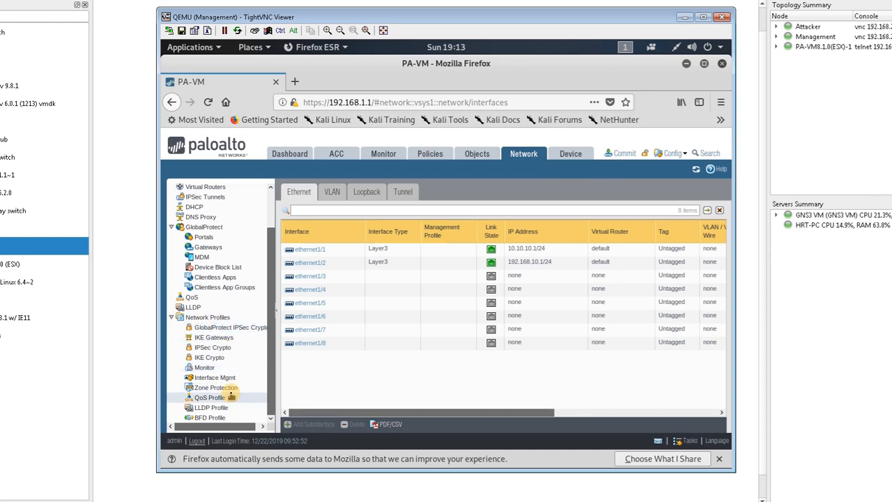
pyautogui.click(215, 387)
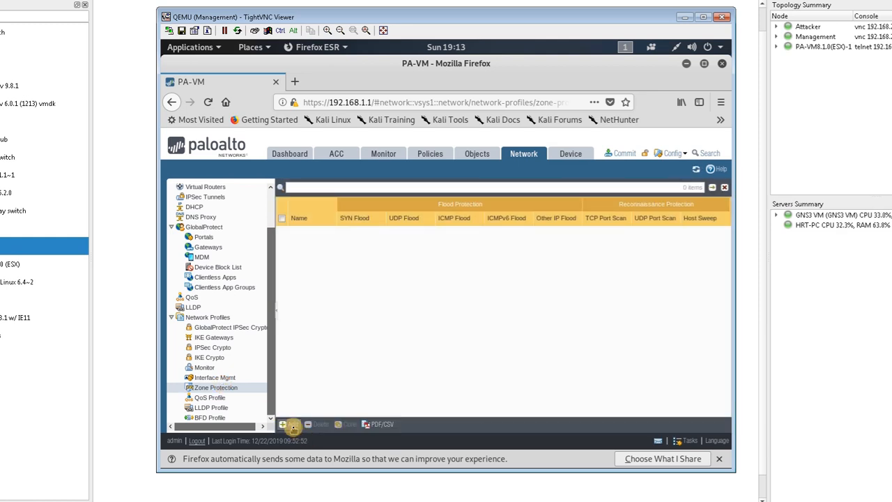
# Step: Add zone protection profile OutsideZone with SYN, UDP and ICMP flood protection enabled
pyautogui.click(283, 423)
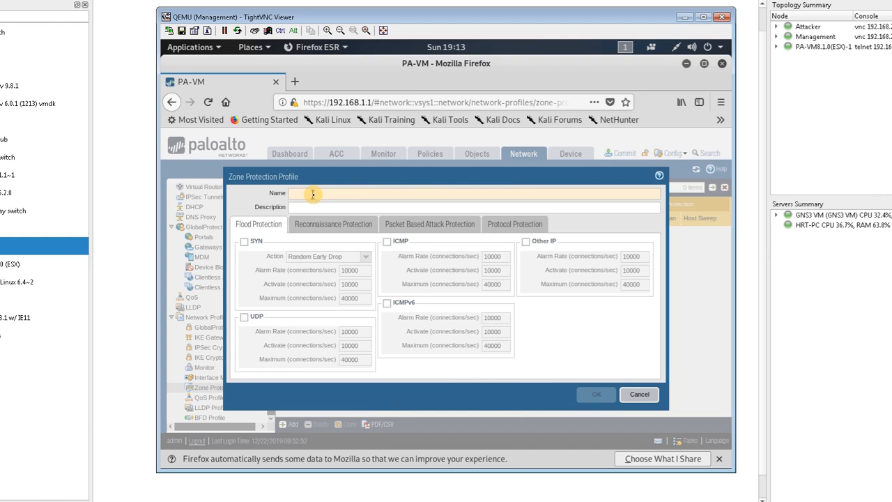
pyautogui.write('Ou')
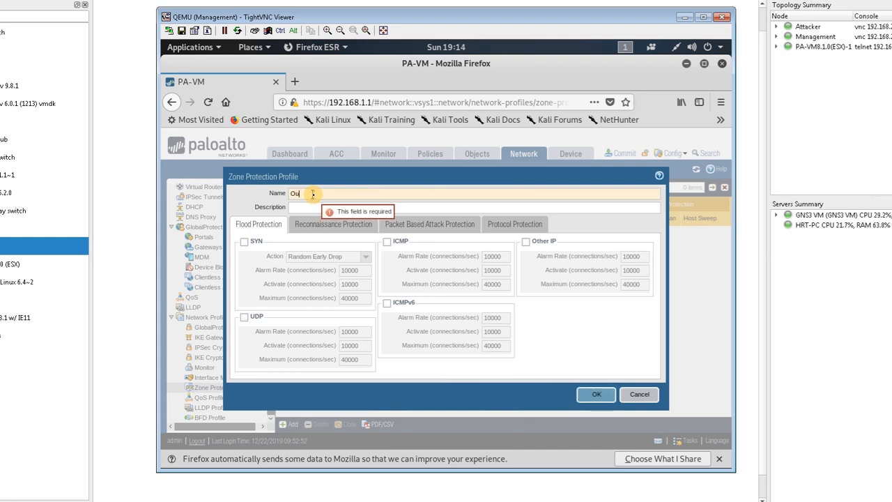
pyautogui.write('tside')
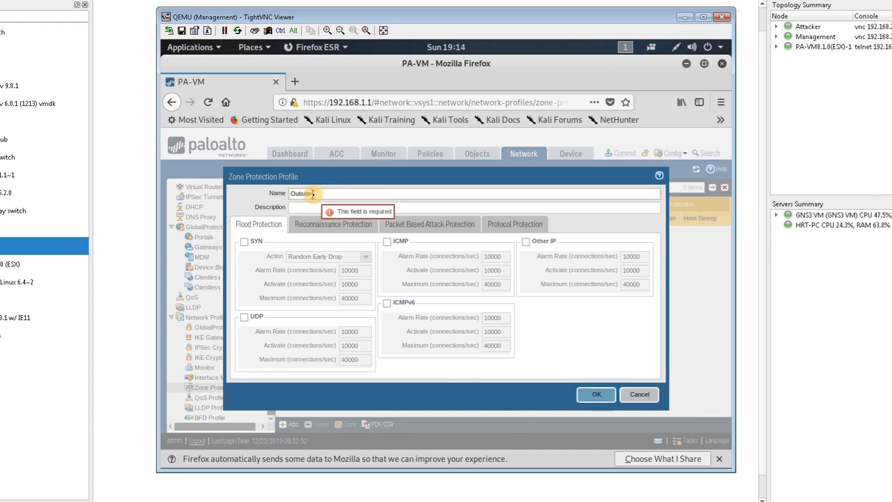
pyautogui.write('Zone')
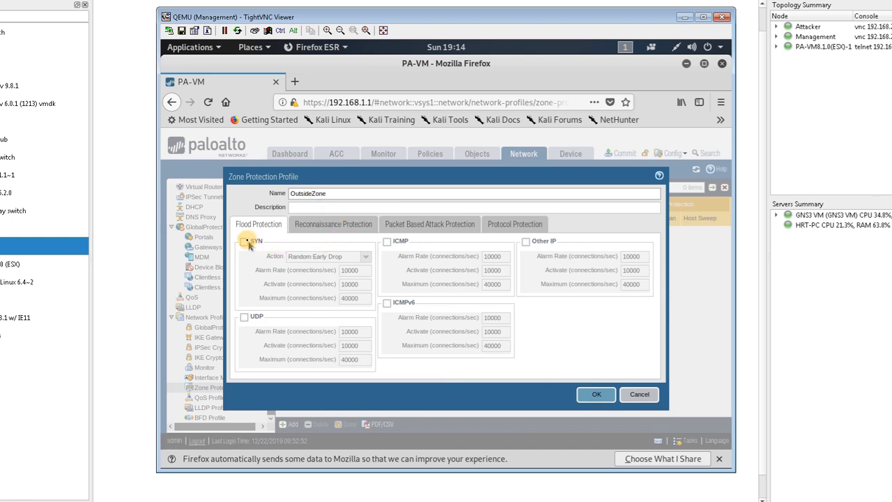
pyautogui.click(245, 241)
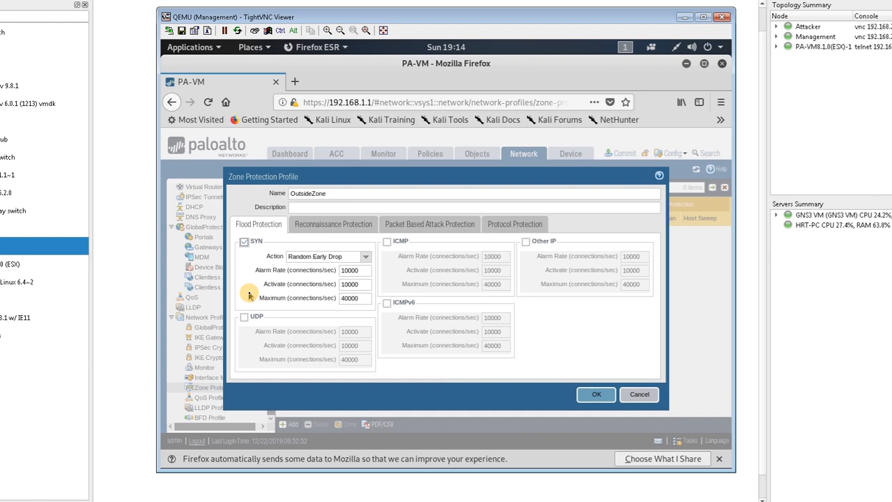
pyautogui.click(245, 317)
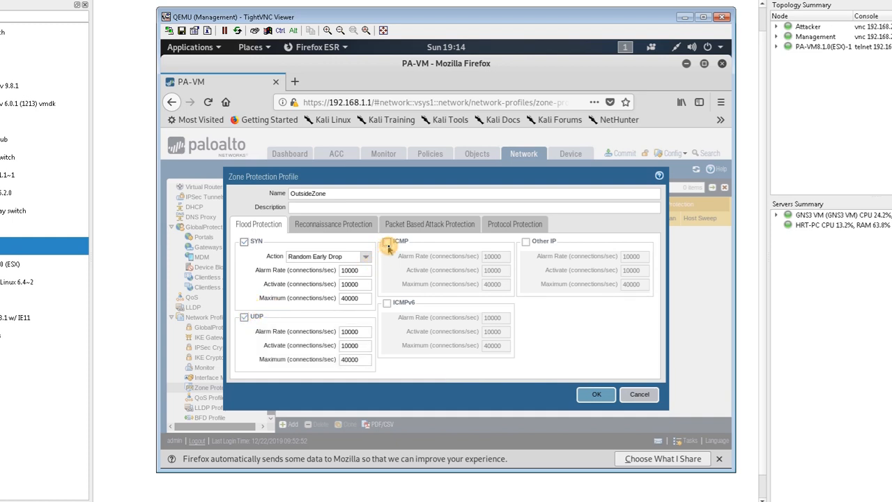
pyautogui.click(388, 241)
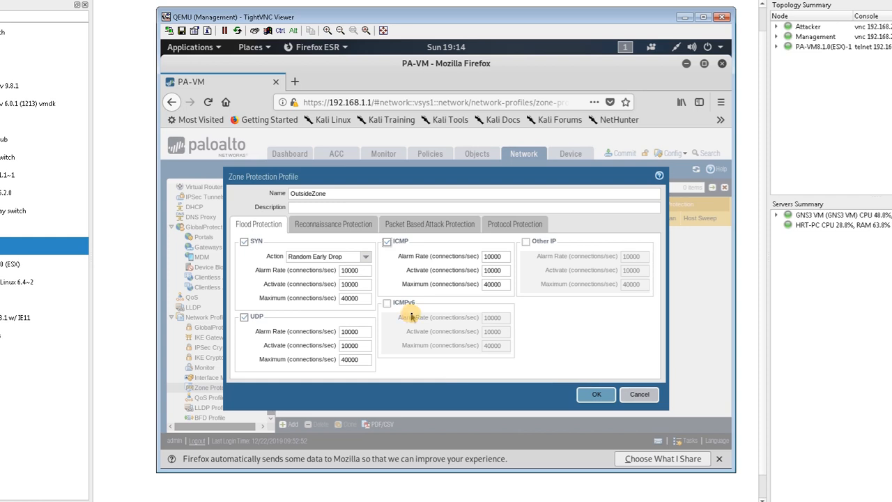
pyautogui.moveTo(526, 263)
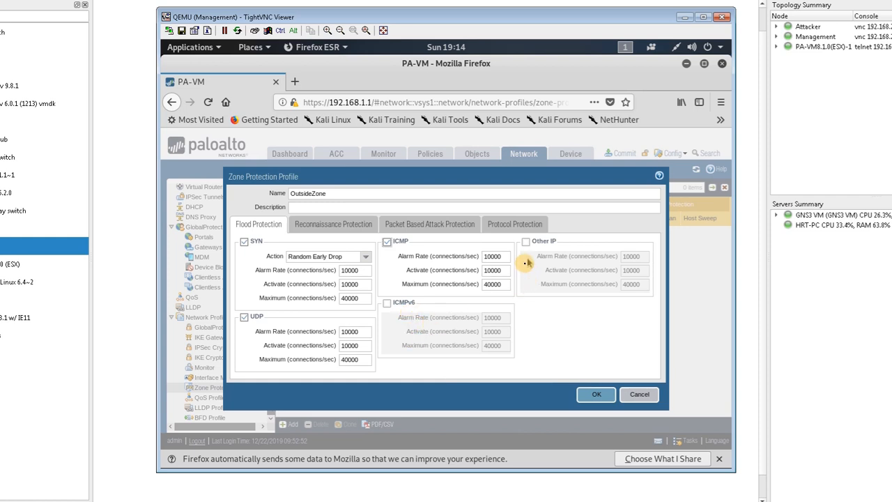
pyautogui.click(526, 241)
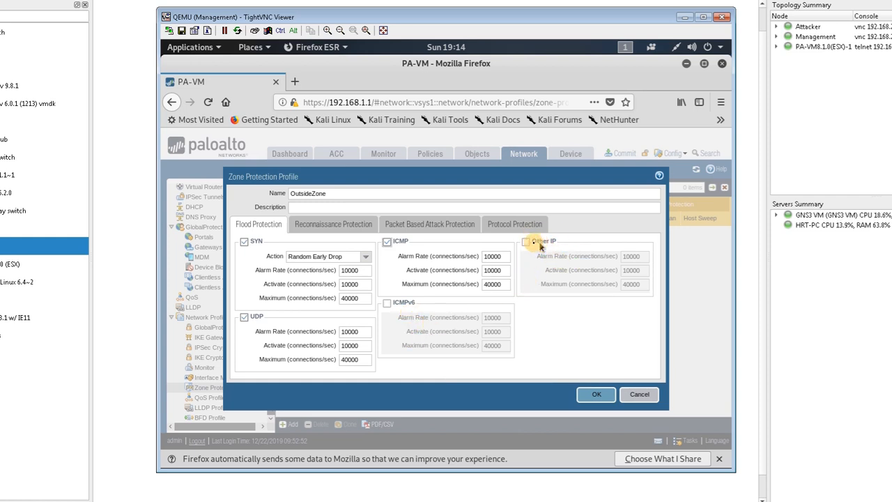
pyautogui.click(333, 223)
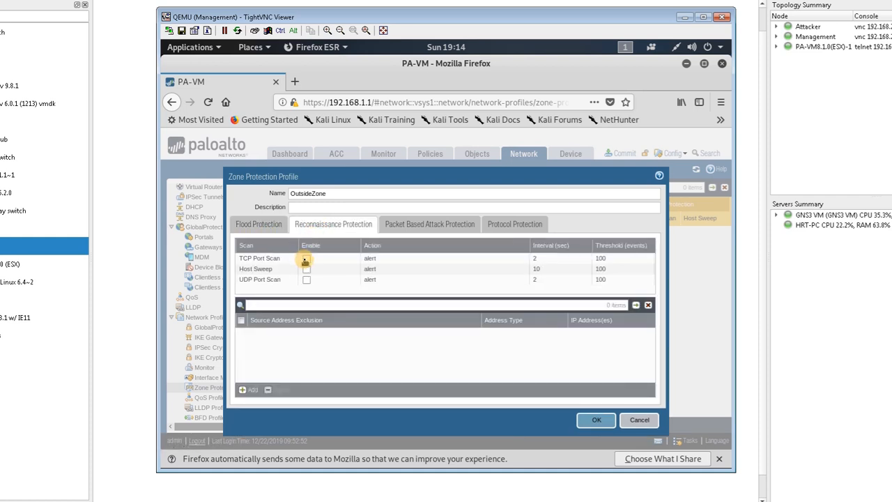
# Step: Enable TCP port scan, host sweep and UDP port scan detection, keeping alert as the action
pyautogui.click(307, 258)
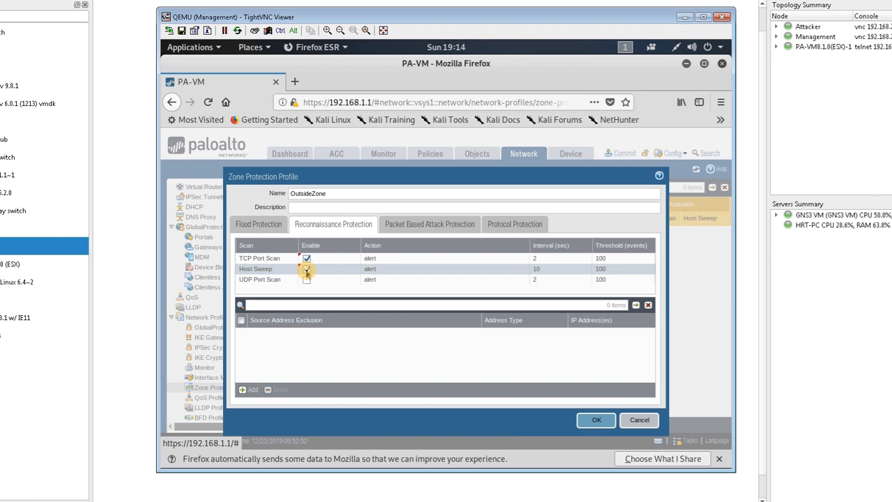
pyautogui.click(306, 269)
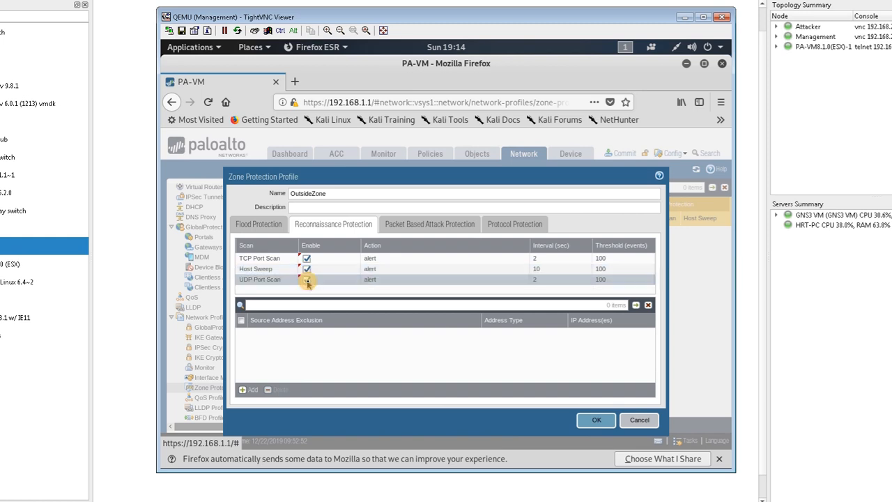
pyautogui.click(307, 279)
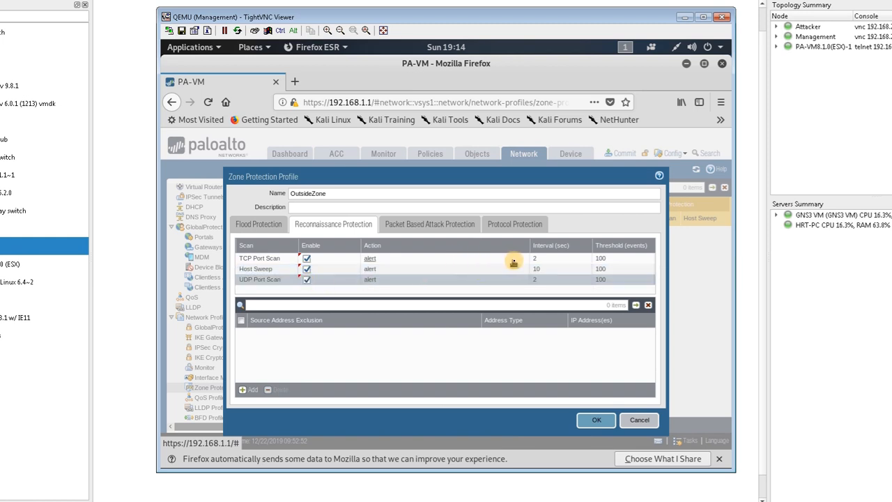
pyautogui.click(370, 257)
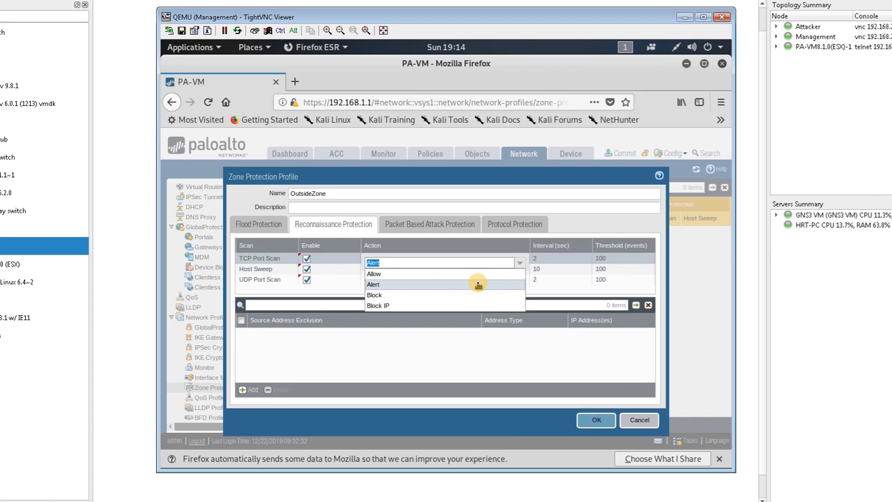
pyautogui.click(372, 284)
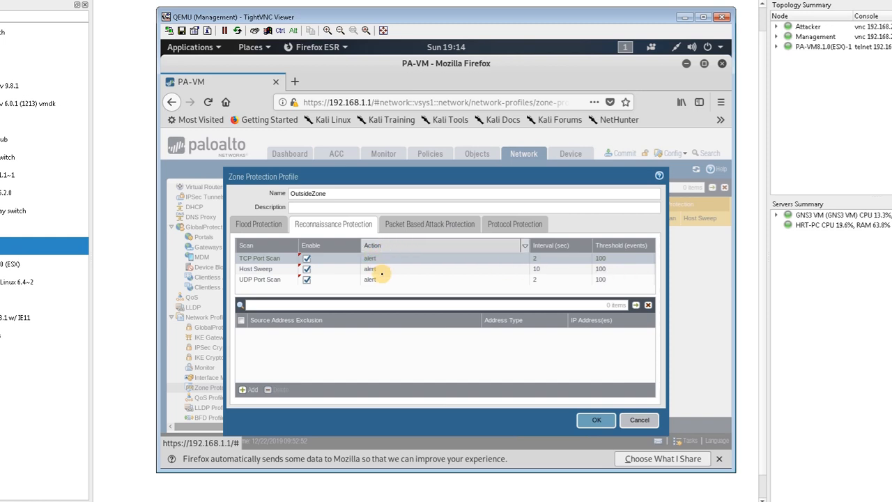
pyautogui.moveTo(379, 379)
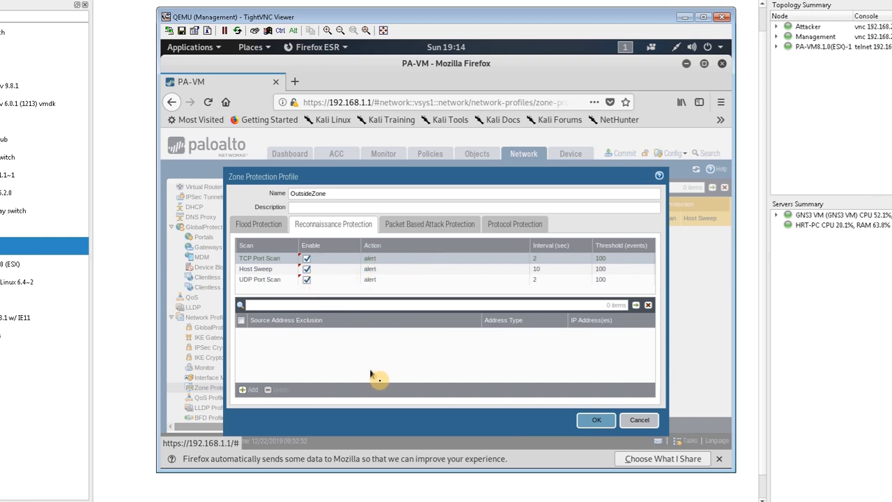
pyautogui.moveTo(261, 369)
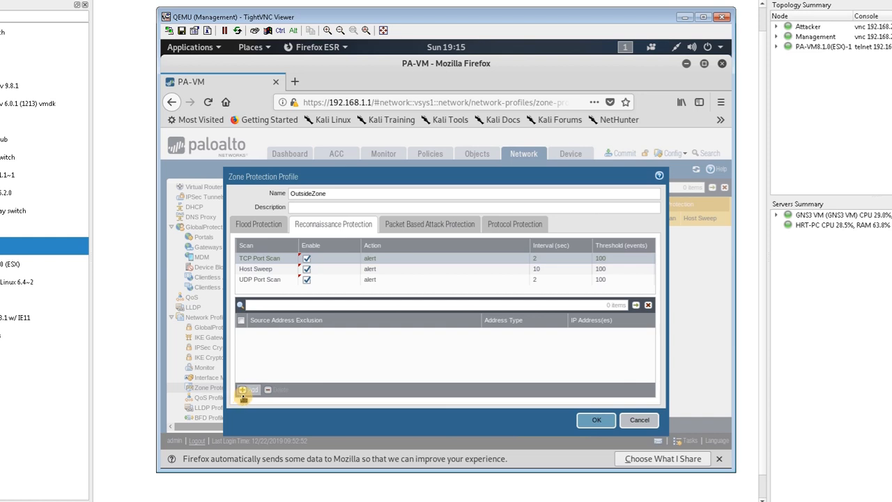
pyautogui.click(429, 224)
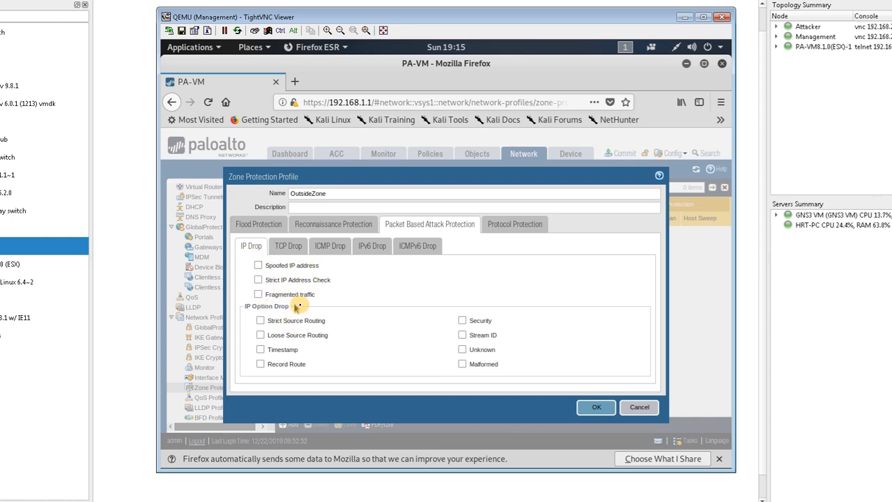
pyautogui.moveTo(329, 245)
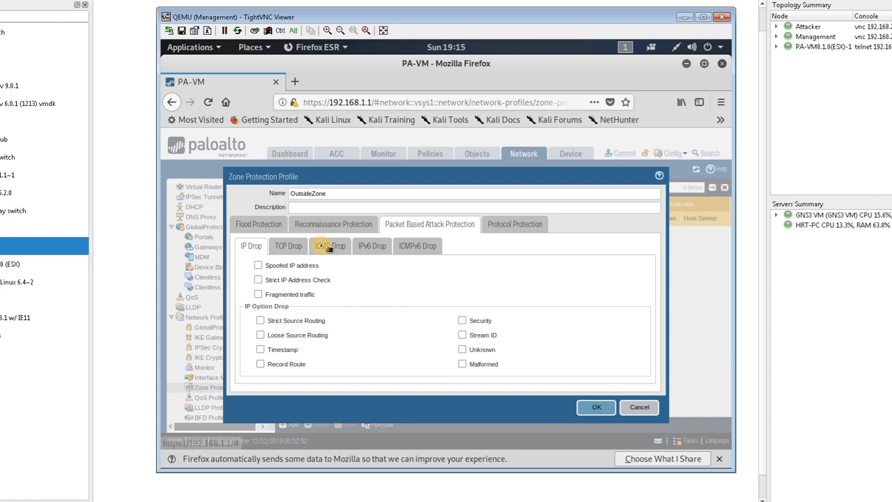
# Step: Drop ICMP Ping ID 0, fragmented and >1024 ICMP packets, then save OutsideZone
pyautogui.click(288, 245)
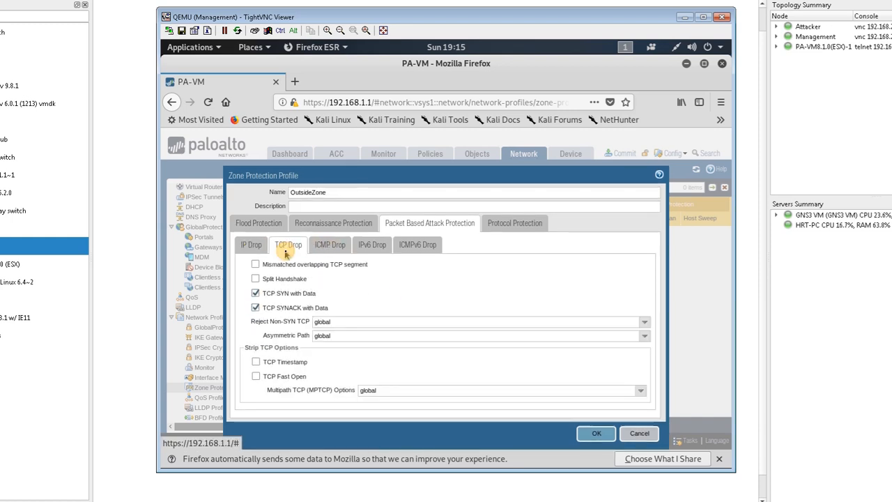
pyautogui.click(329, 244)
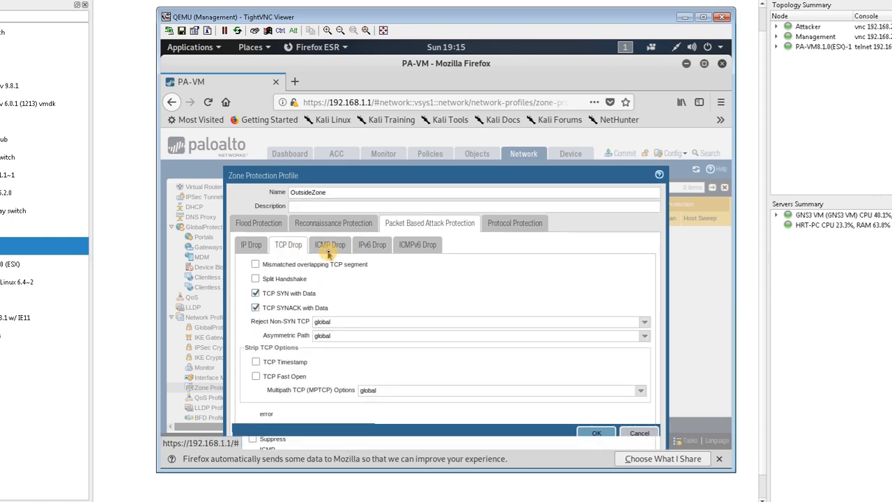
pyautogui.click(329, 245)
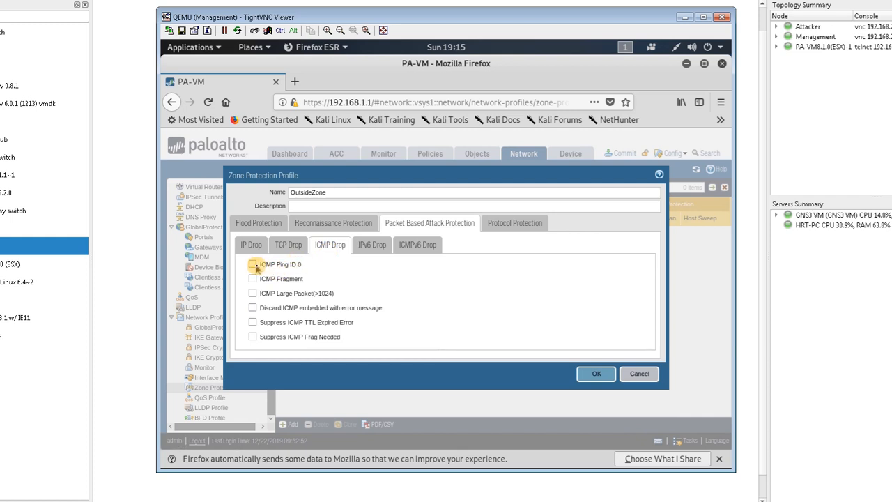
pyautogui.click(252, 264)
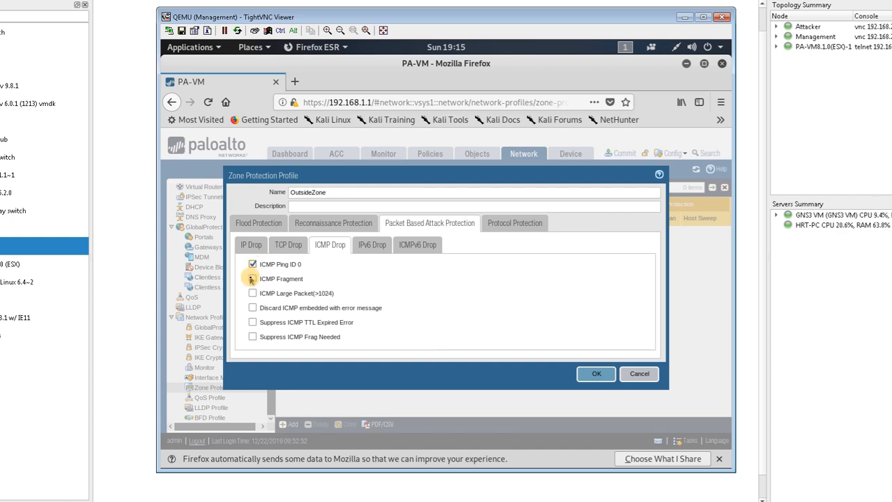
pyautogui.click(252, 278)
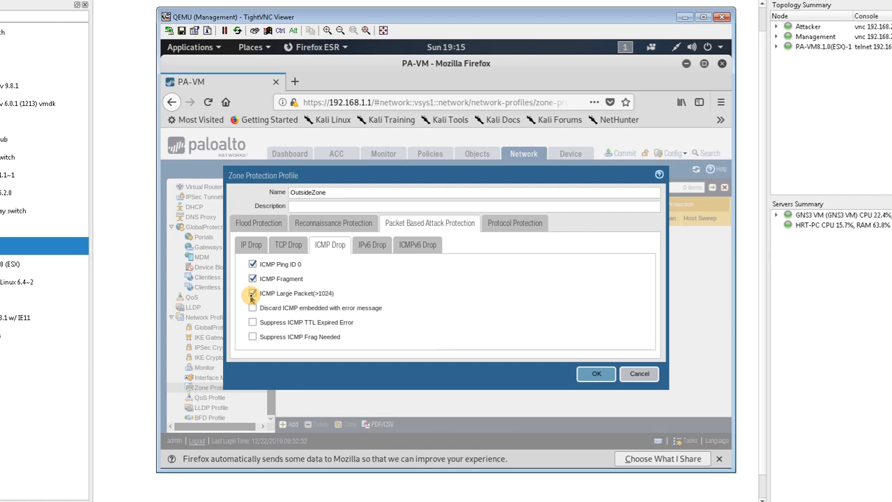
pyautogui.click(252, 292)
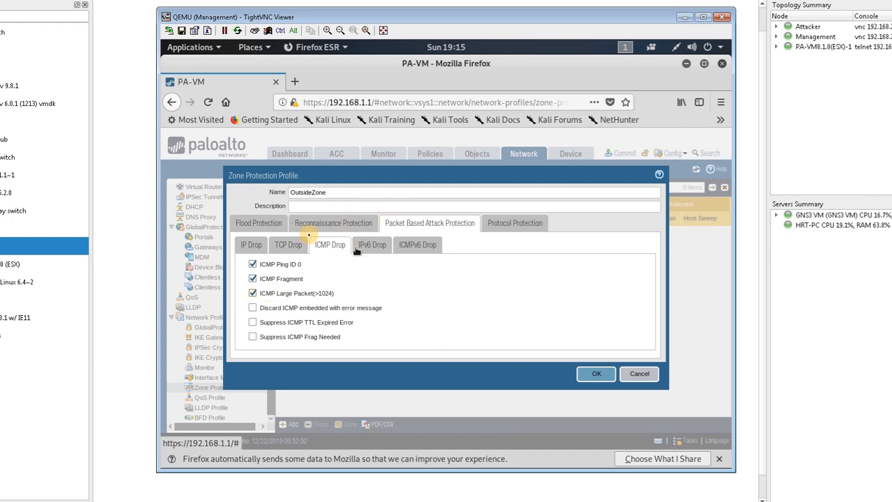
pyautogui.moveTo(397, 258)
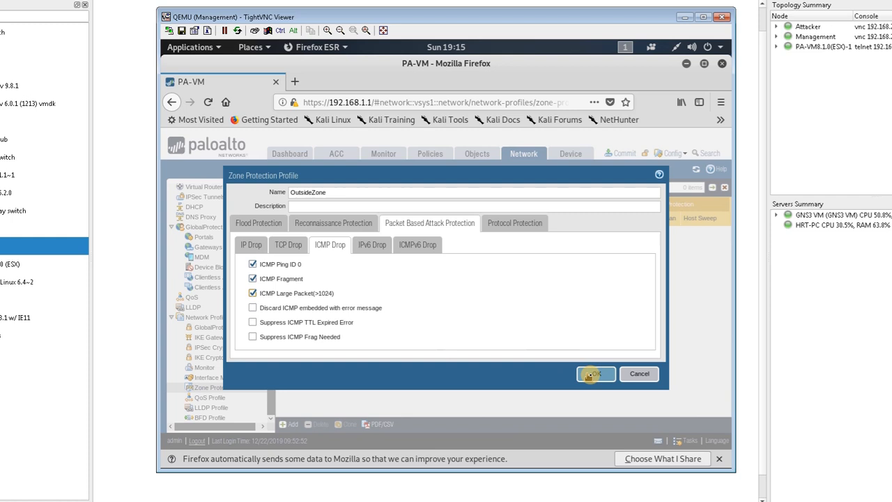
pyautogui.moveTo(581, 369)
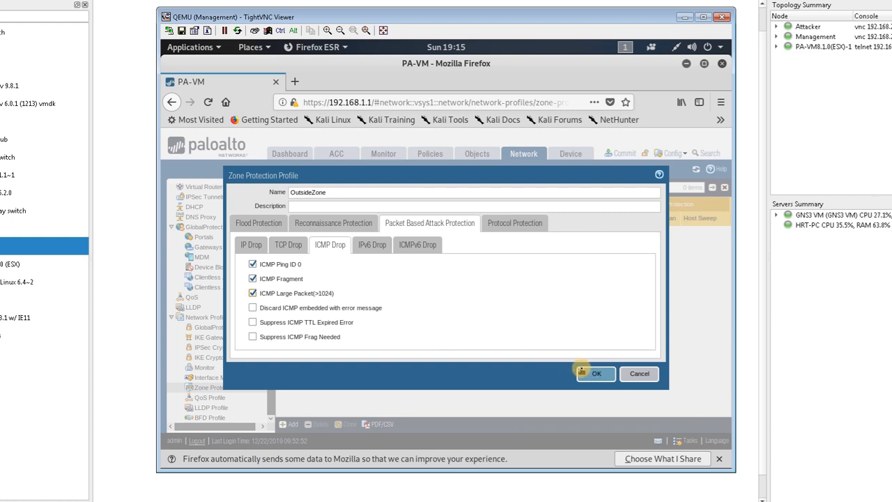
pyautogui.click(595, 373)
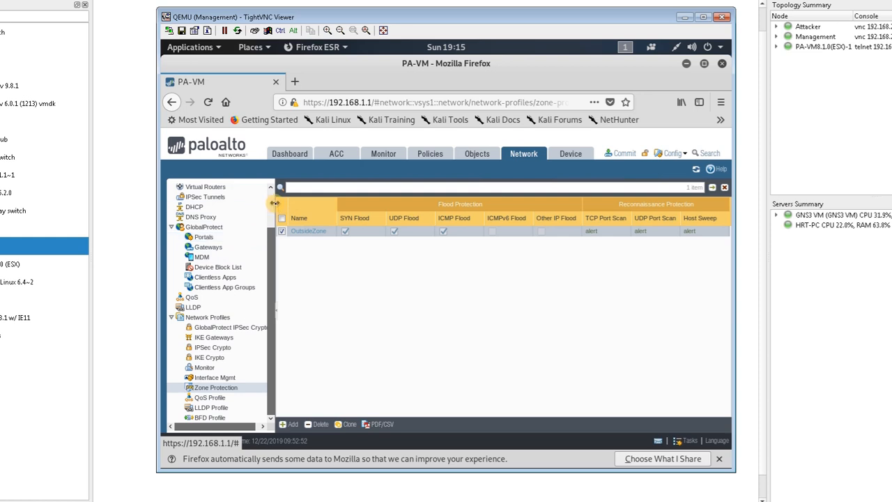
# Step: Set the outside zone's Zone Protection Profile to OutsideZone and save
pyautogui.scroll(3)
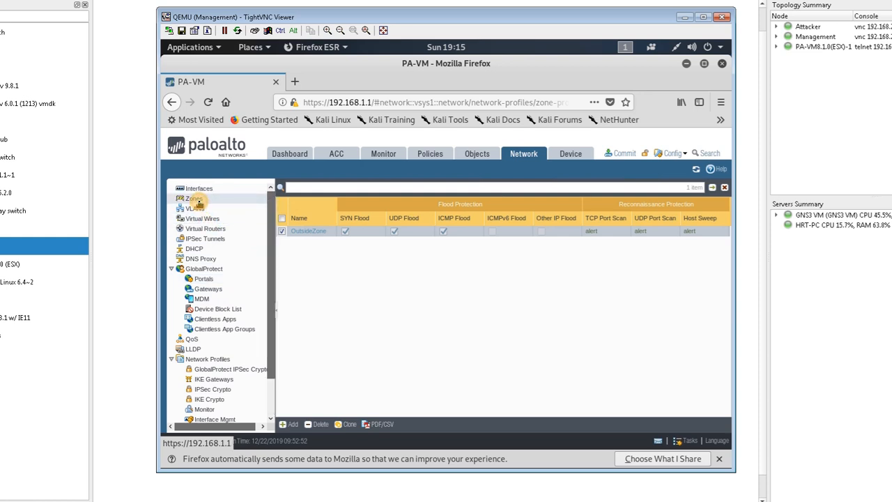
pyautogui.click(193, 199)
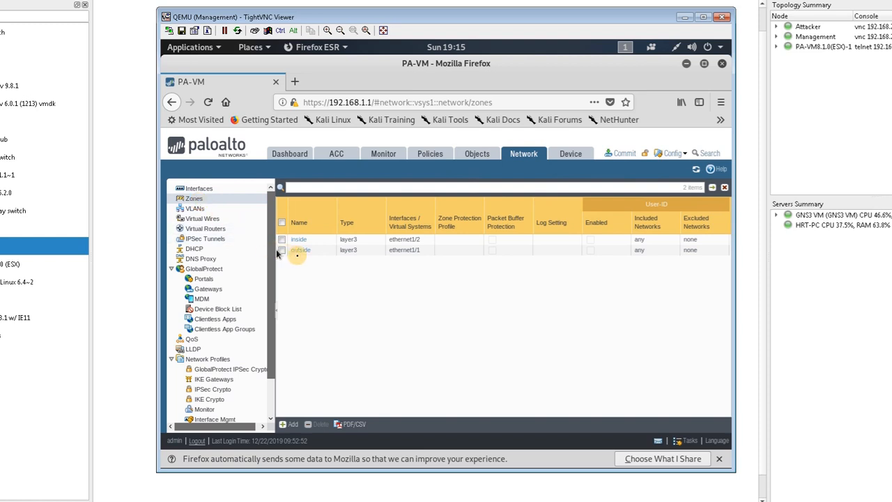
pyautogui.click(282, 250)
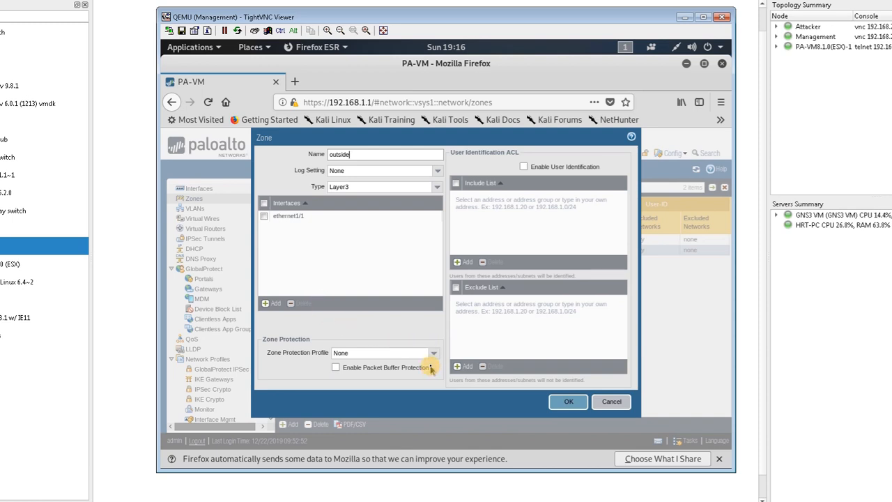
pyautogui.click(433, 352)
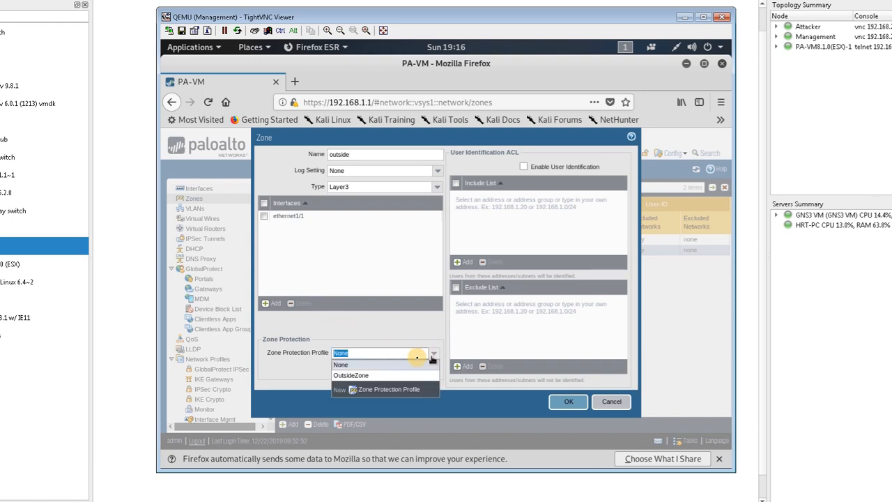
pyautogui.moveTo(350, 375)
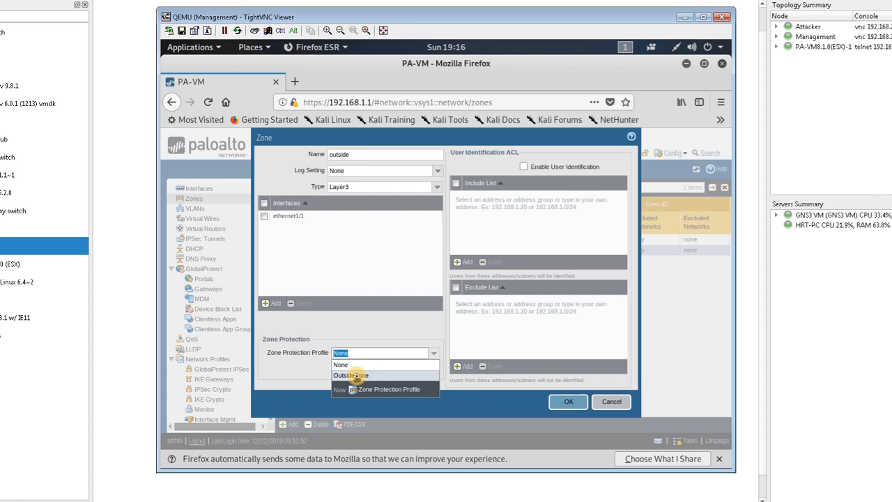
pyautogui.click(349, 375)
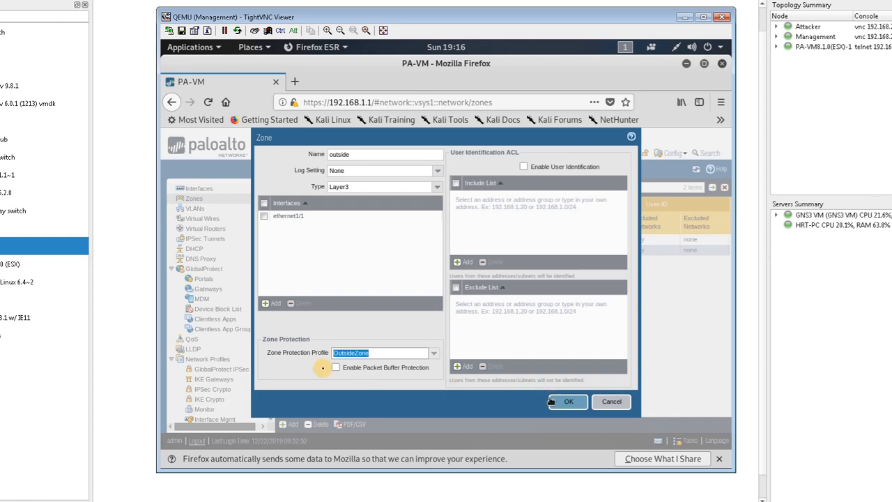
pyautogui.moveTo(389, 77)
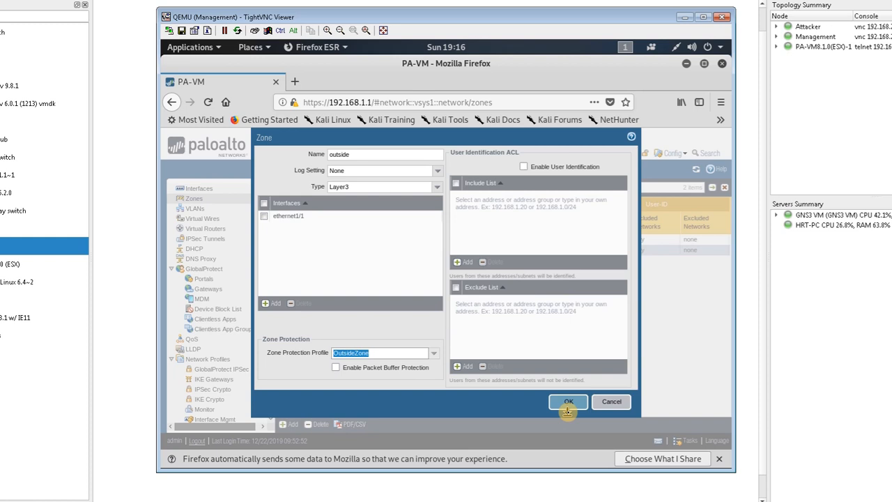
pyautogui.click(567, 400)
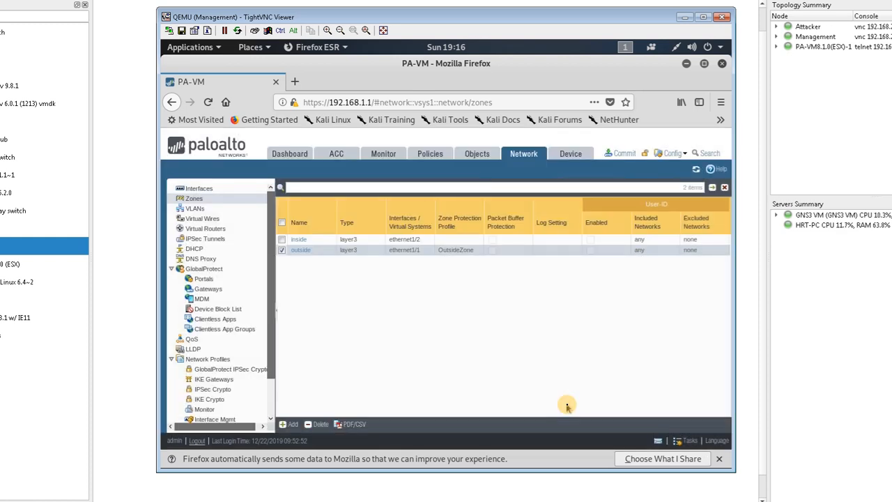
pyautogui.moveTo(564, 184)
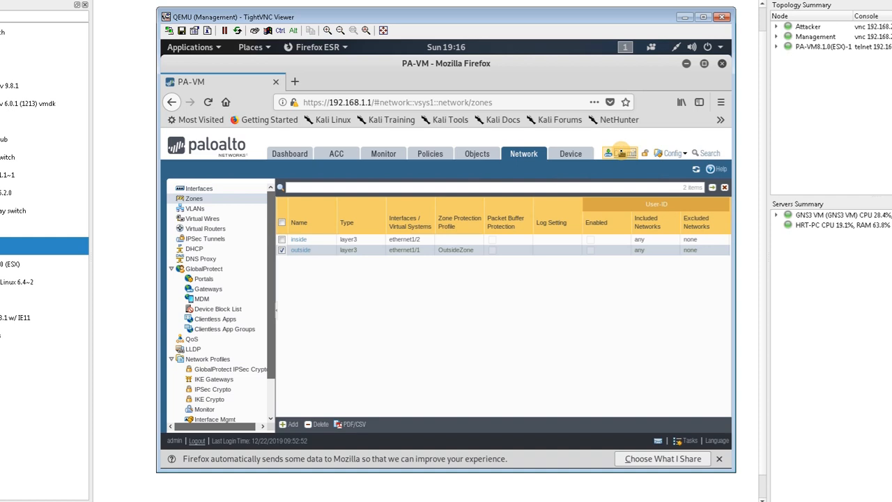
# Step: Commit all pending configuration changes to the firewall
pyautogui.click(621, 153)
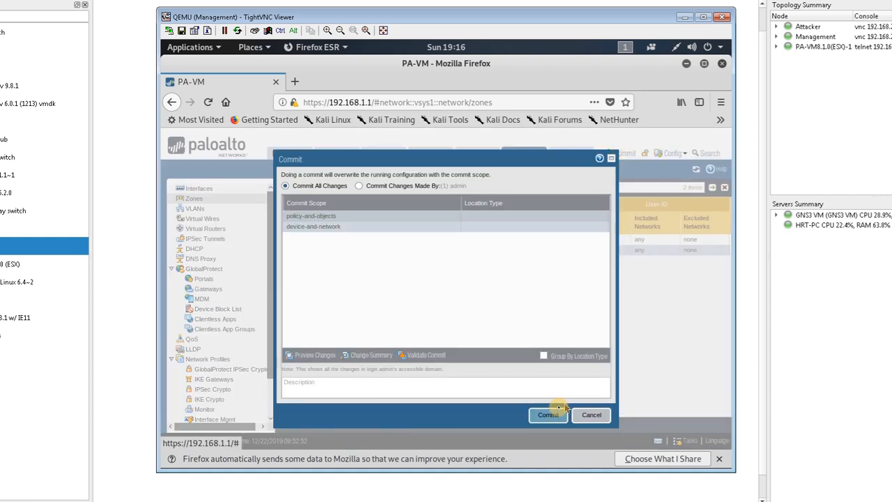
pyautogui.click(548, 414)
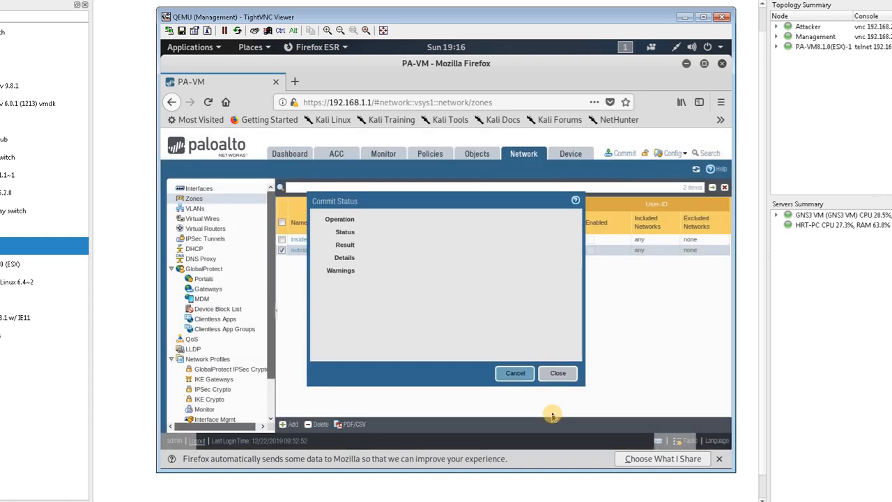
pyautogui.click(620, 152)
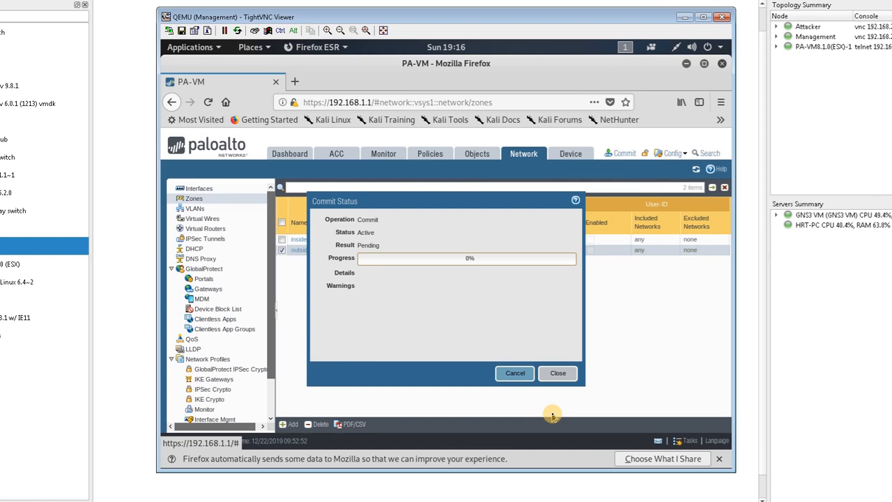
pyautogui.moveTo(277, 451)
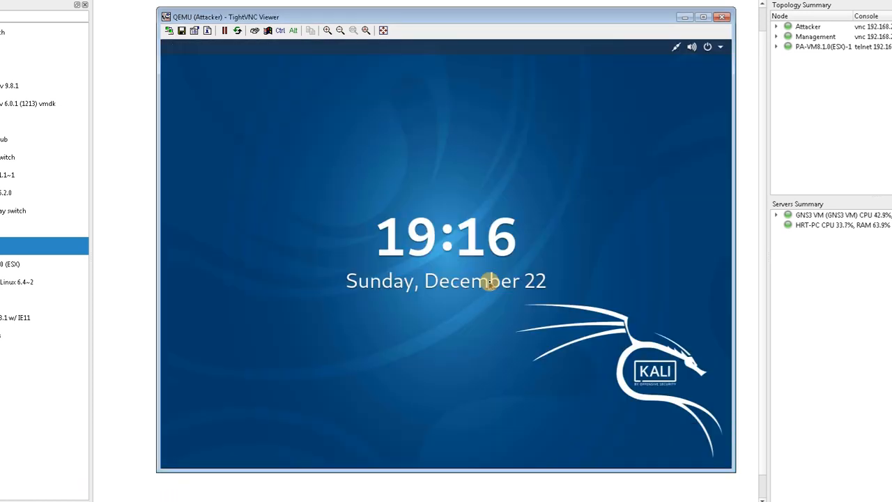
pyautogui.moveTo(436, 201)
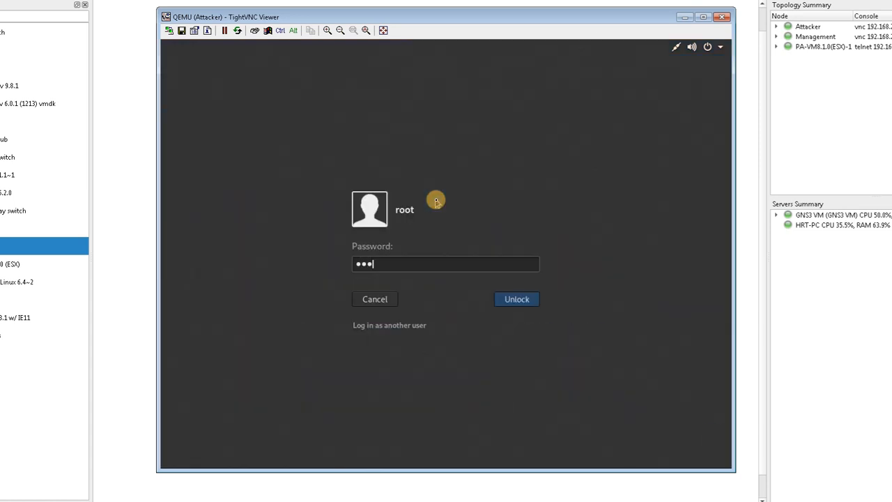
# Step: Unlock the Attacker desktop to view the running Slowloris terminal
pyautogui.click(516, 298)
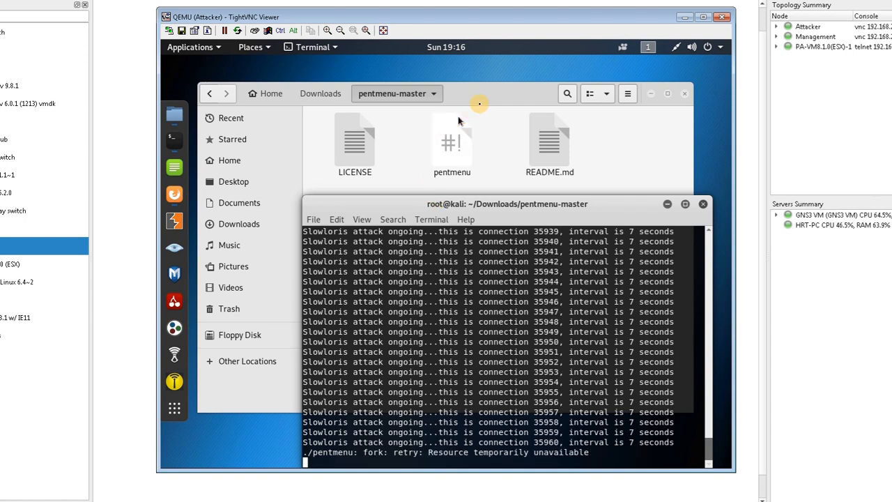
pyautogui.moveTo(544, 35)
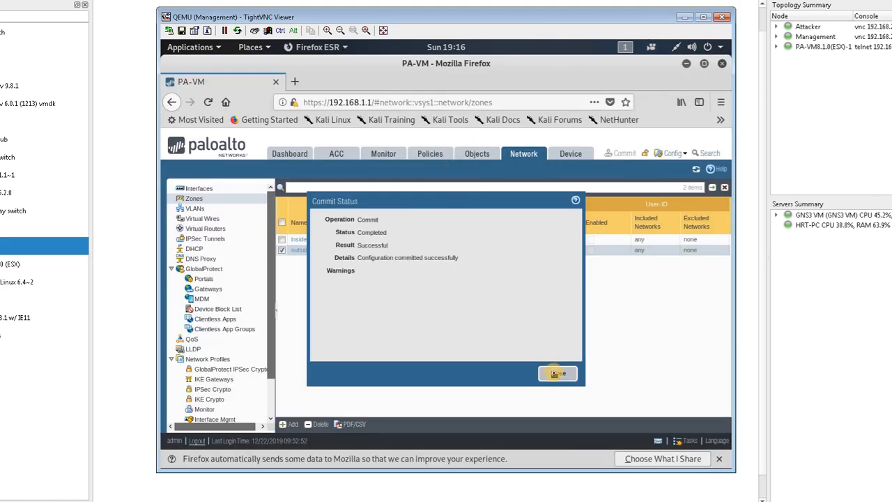
# Step: Close the successful commit report and switch to the Monitor section
pyautogui.click(556, 373)
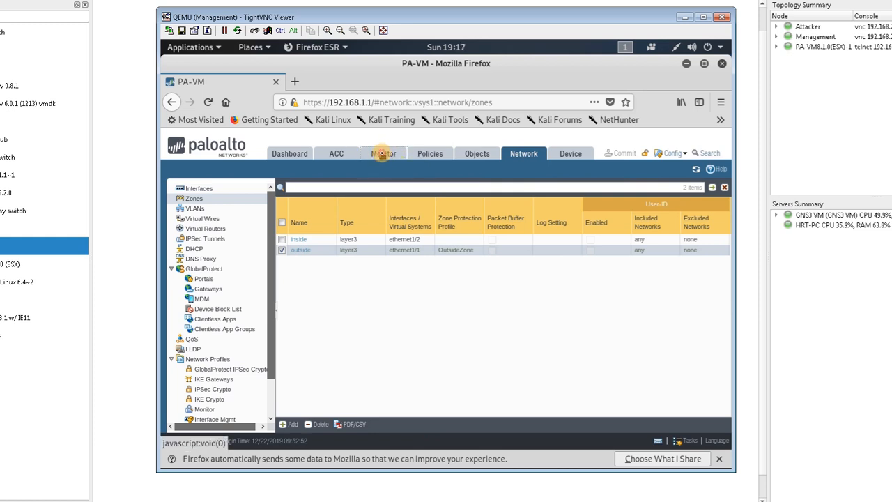
pyautogui.click(384, 153)
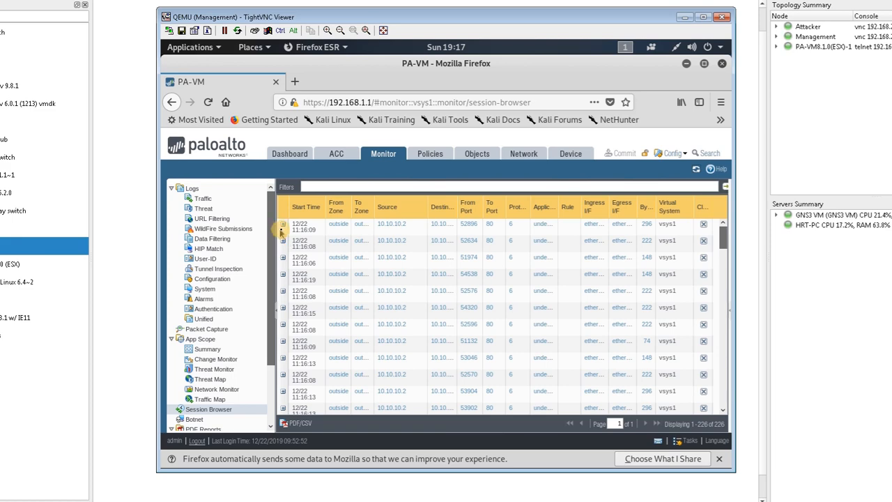
# Step: Expand the first 10.10.10.2 flood session and scroll the list to confirm both flows show DISCARD
pyautogui.click(283, 224)
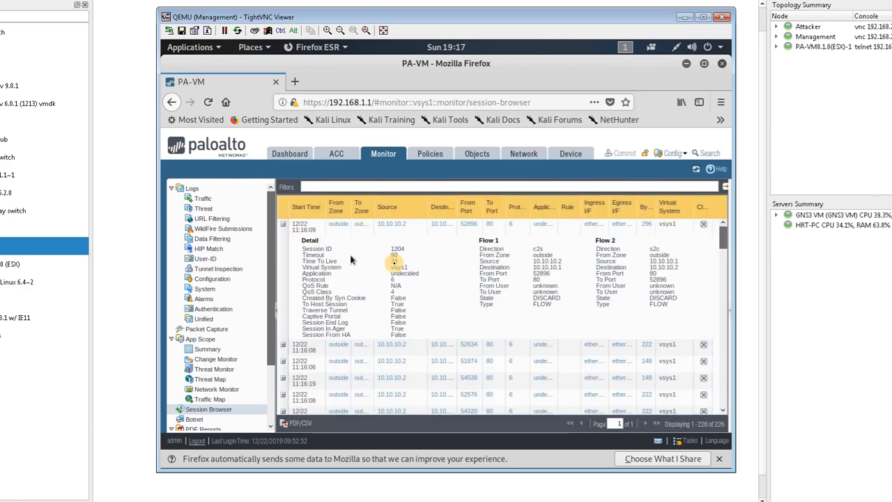
pyautogui.moveTo(606, 315)
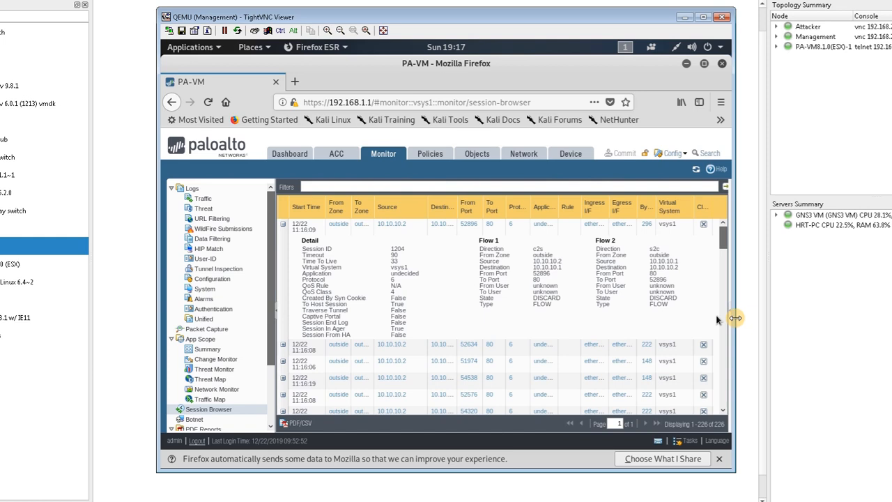
pyautogui.moveTo(737, 321)
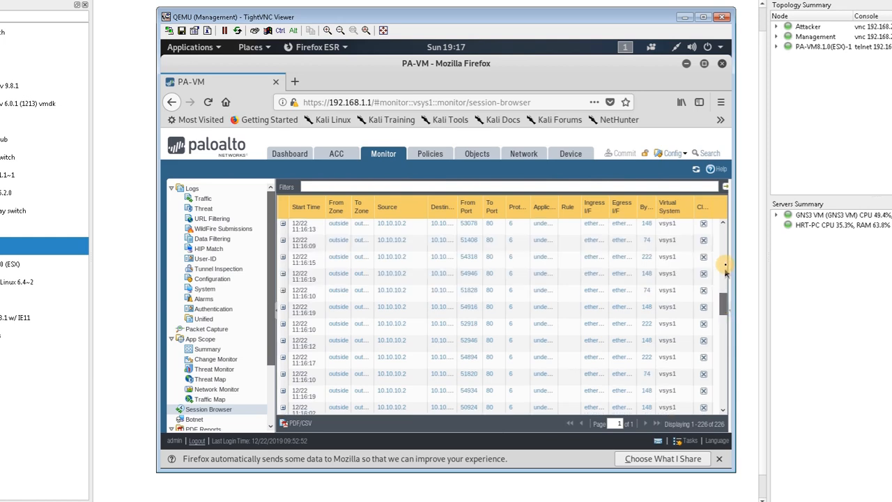
pyautogui.scroll(-3)
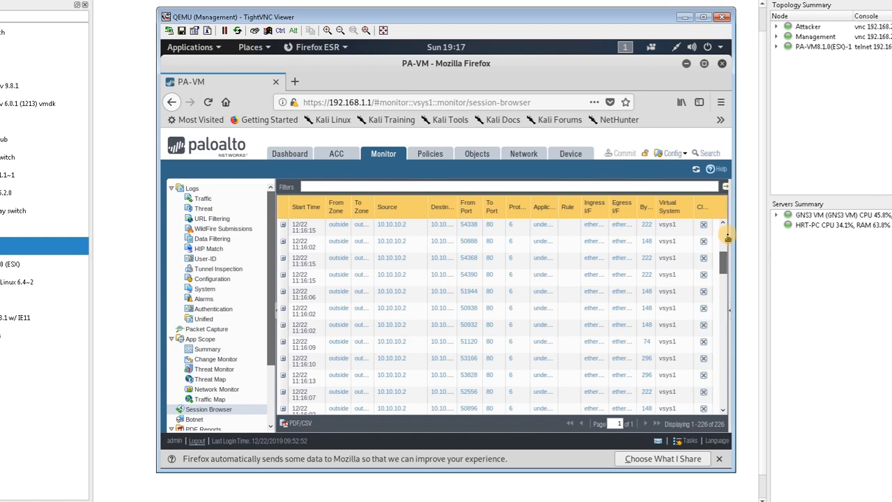
pyautogui.click(283, 224)
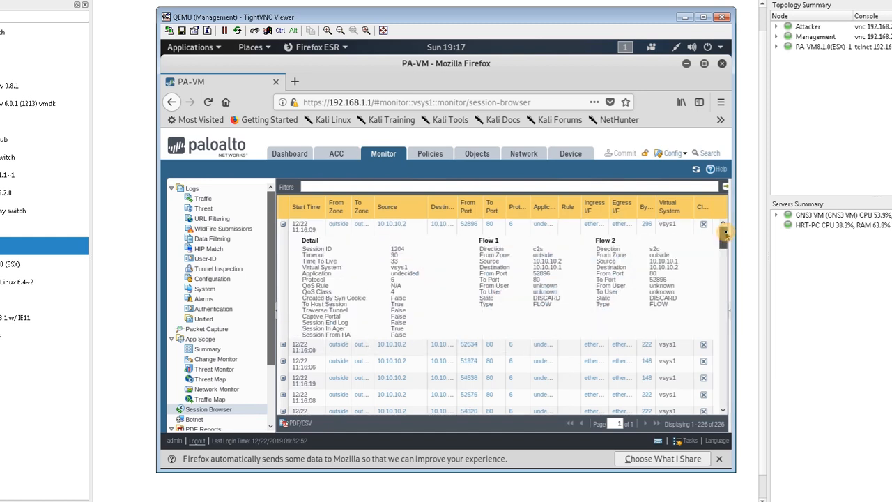